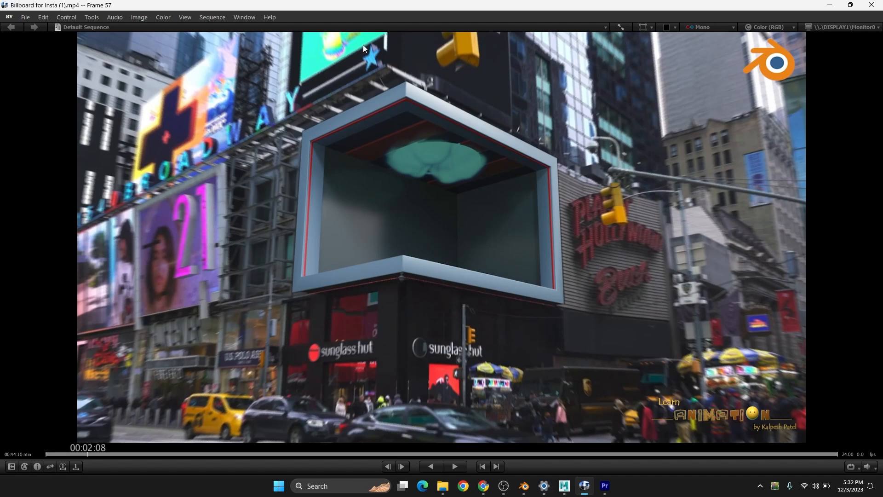
mouse_move(163, 246)
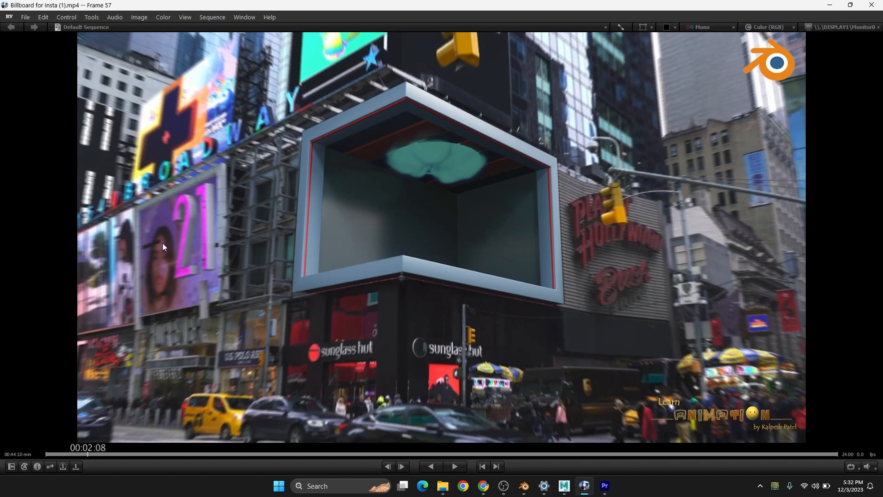
mouse_move(401, 260)
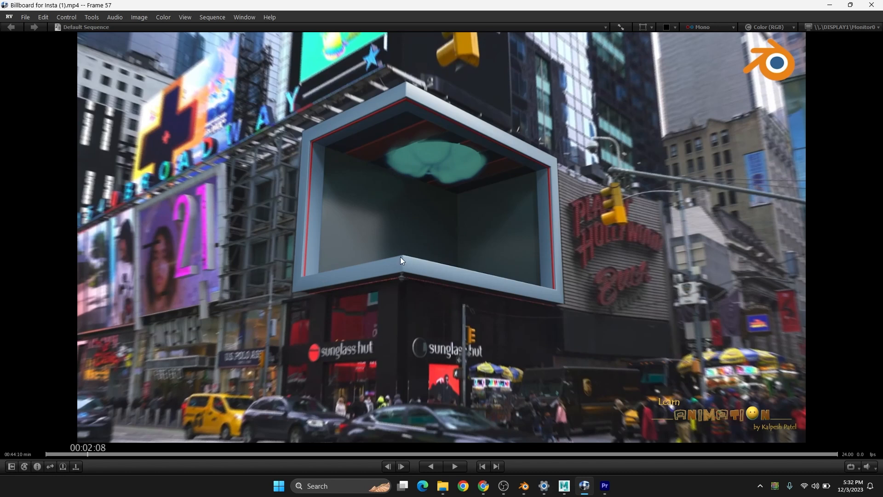
mouse_move(373, 304)
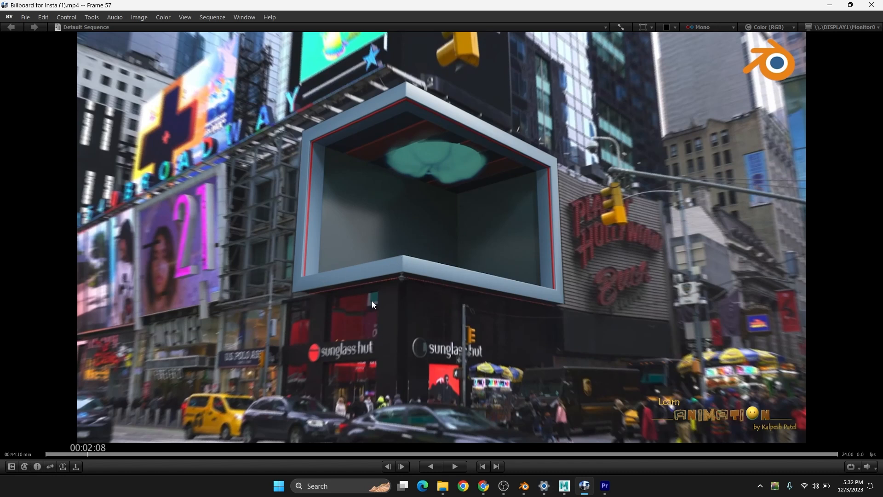
mouse_move(385, 313)
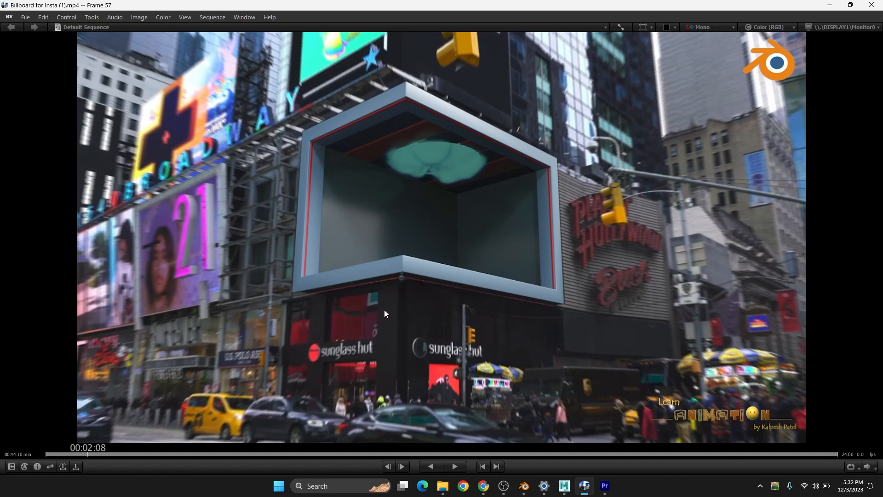
mouse_move(472, 277)
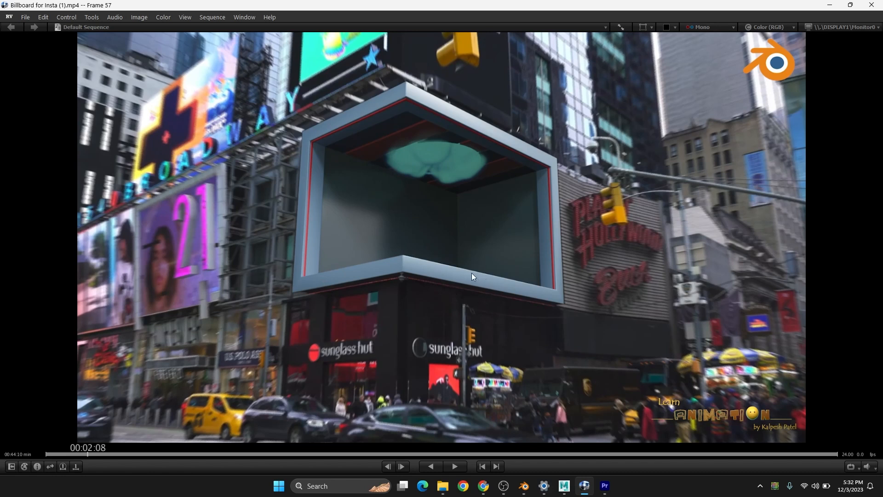
mouse_move(506, 280)
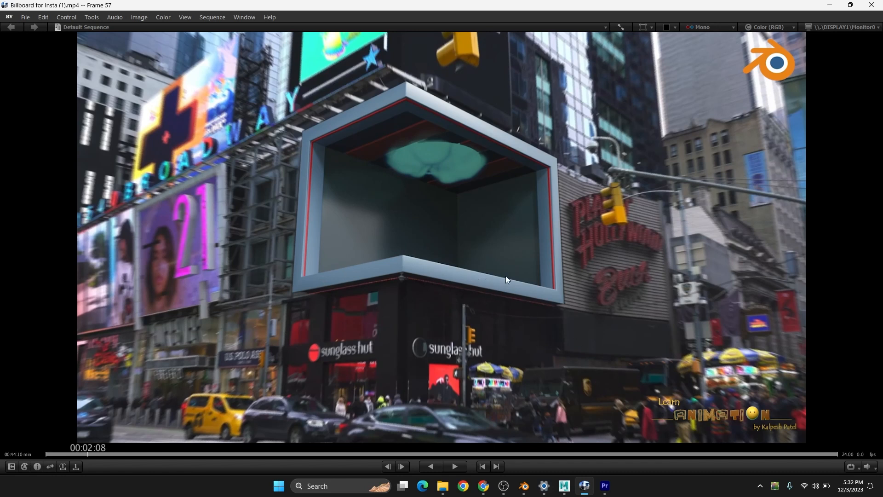
mouse_move(476, 265)
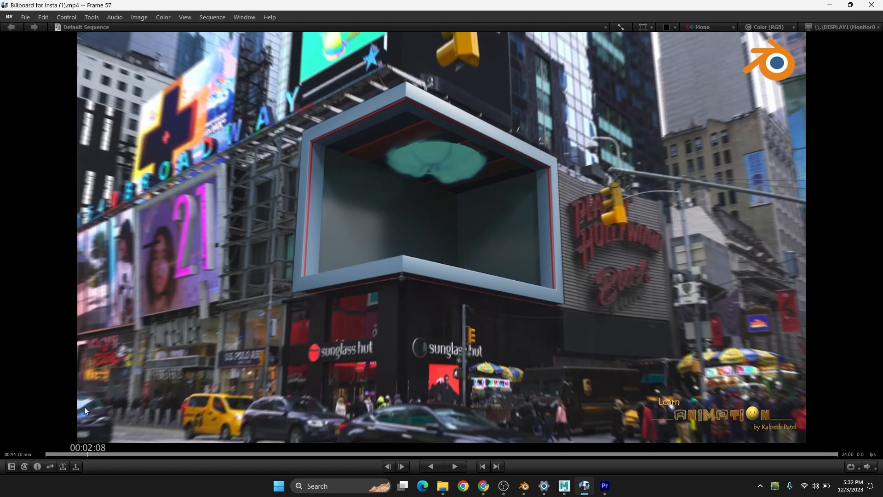
- Play the billboard clip in RV from frame 57 to frame 97, where blue smoke pours out
left_click(454, 466)
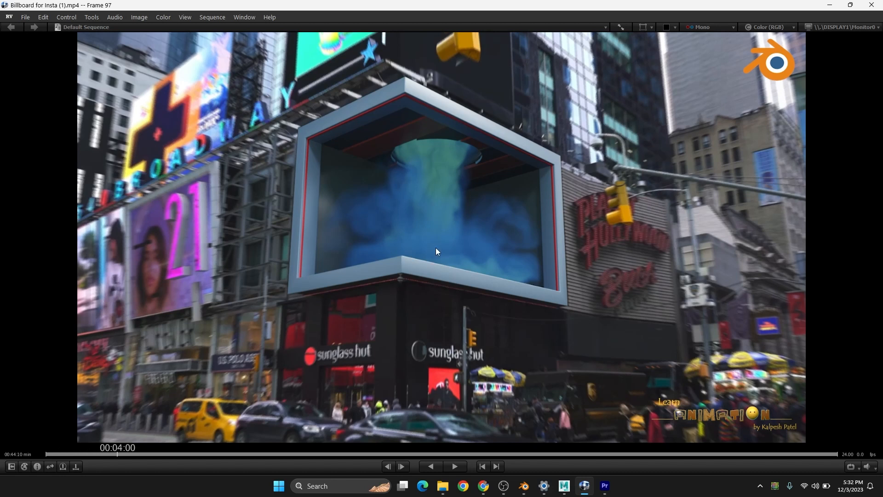
mouse_move(841, 467)
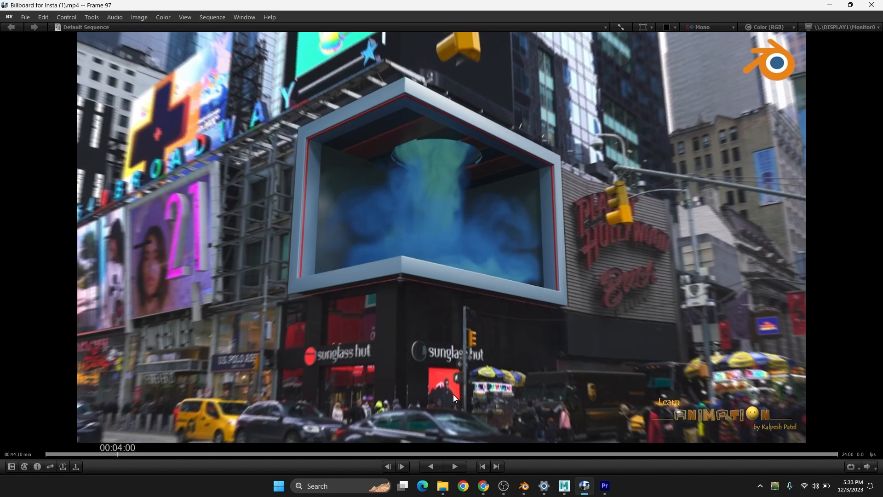
mouse_move(482, 486)
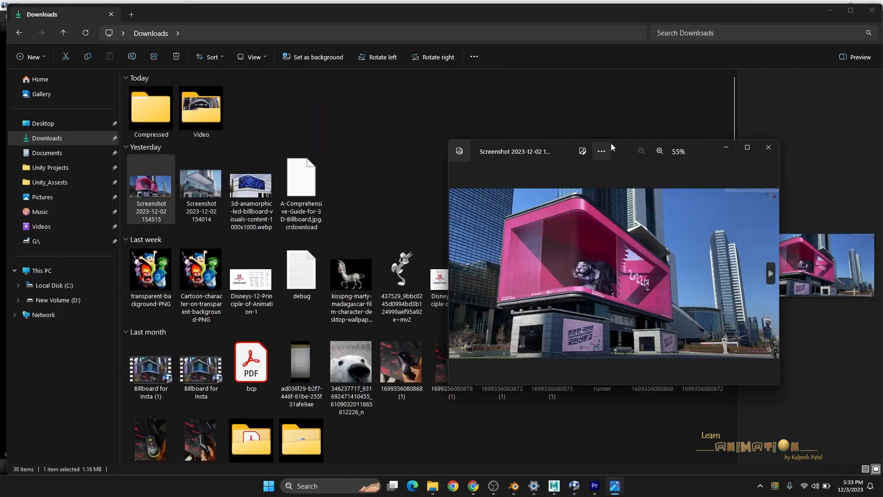
- Enlarge the Photos view, show the wave billboard screenshot 154014, then bring up the fSpy-Blender release page
left_click_drag(611, 150, 377, 105)
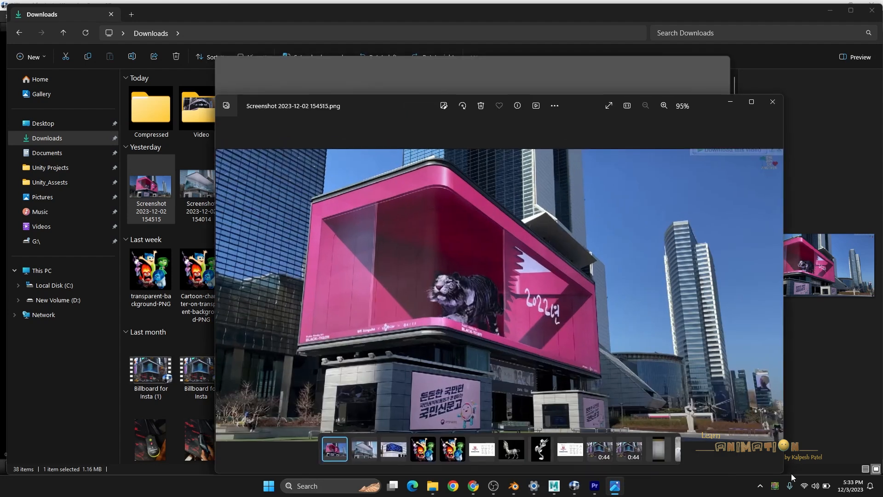
left_click(364, 449)
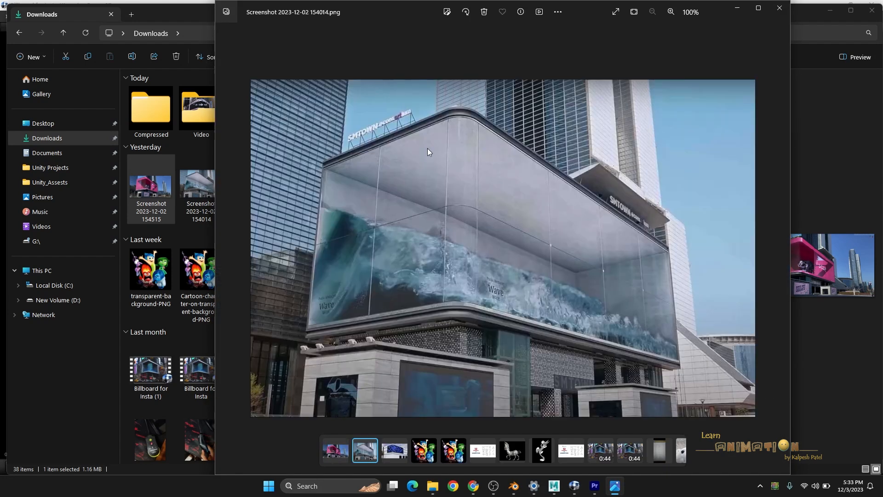
mouse_move(363, 213)
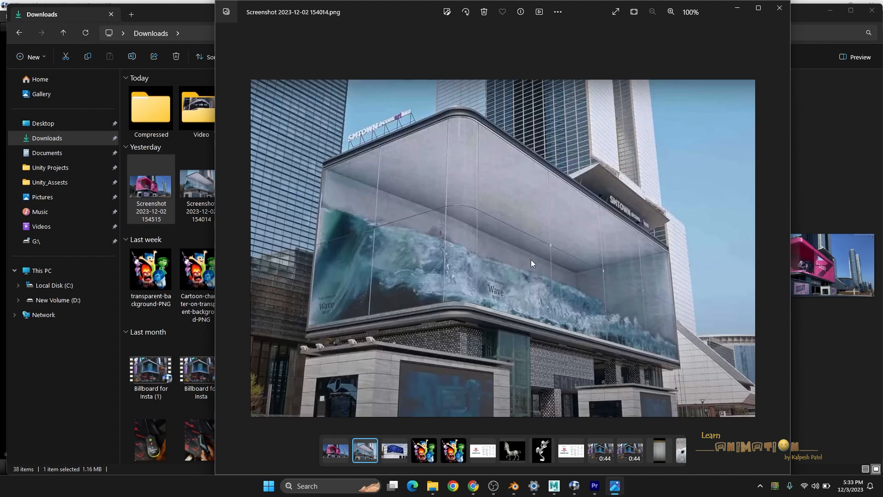
mouse_move(401, 138)
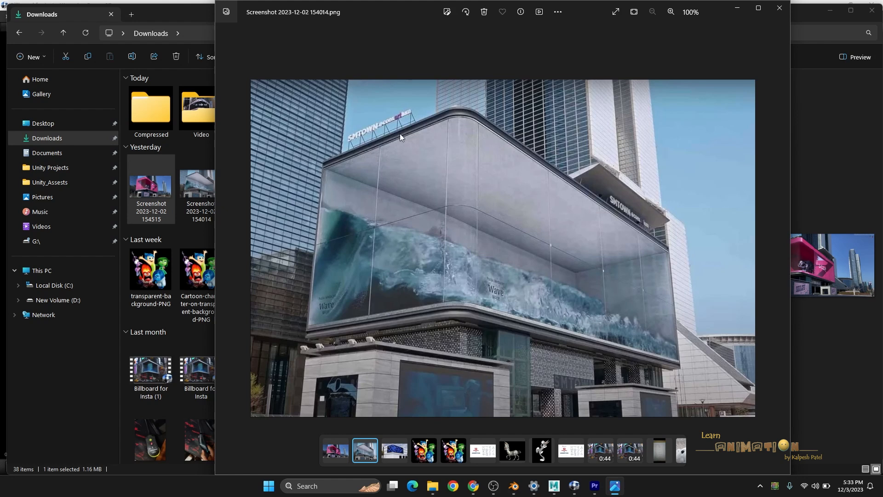
mouse_move(486, 276)
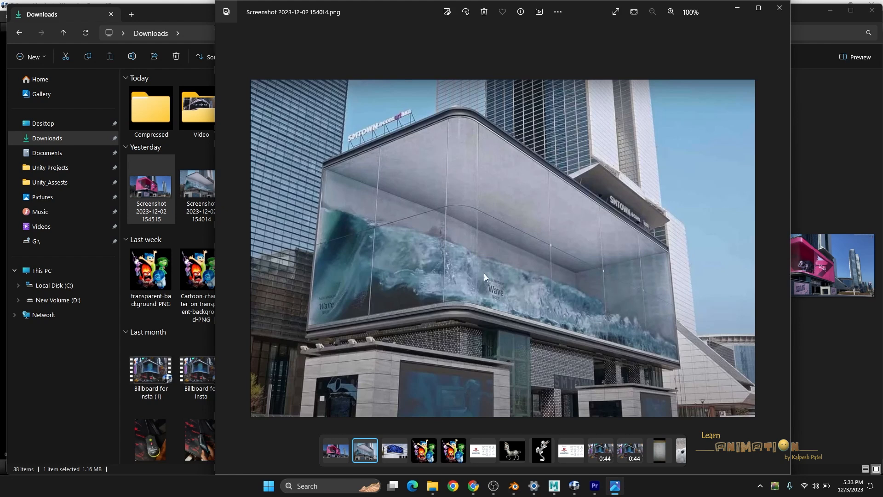
left_click(779, 11)
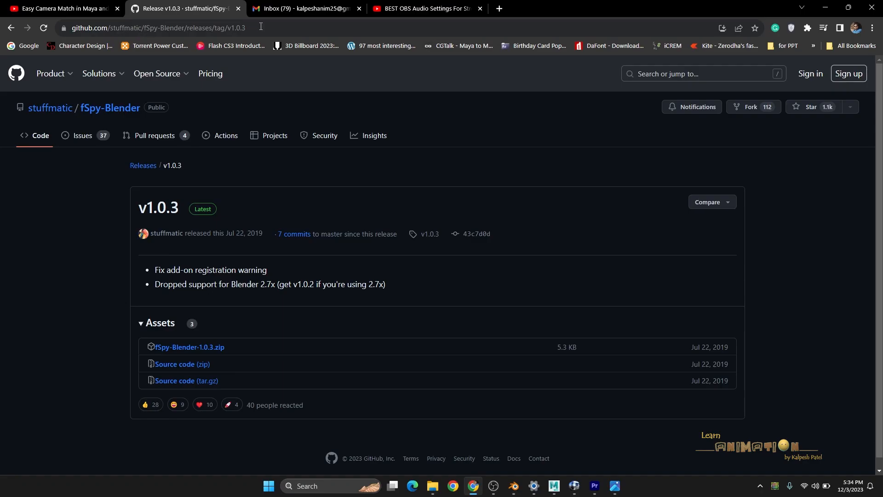
mouse_move(110, 107)
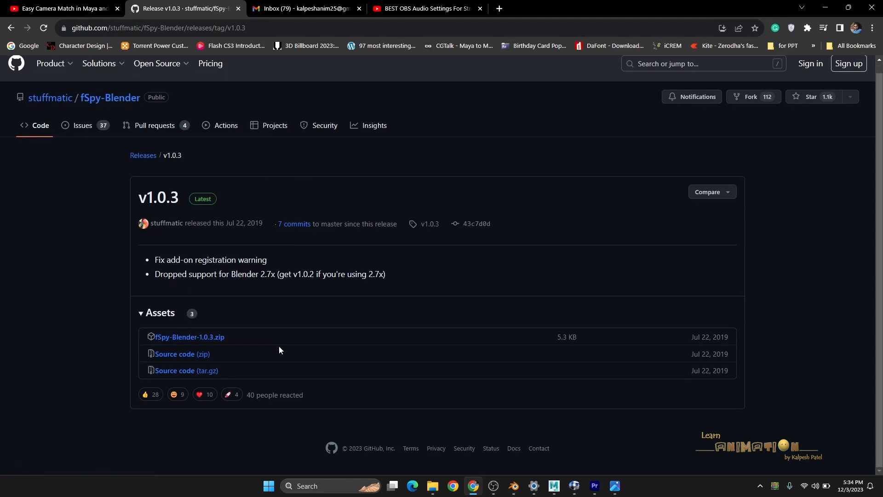
mouse_move(225, 361)
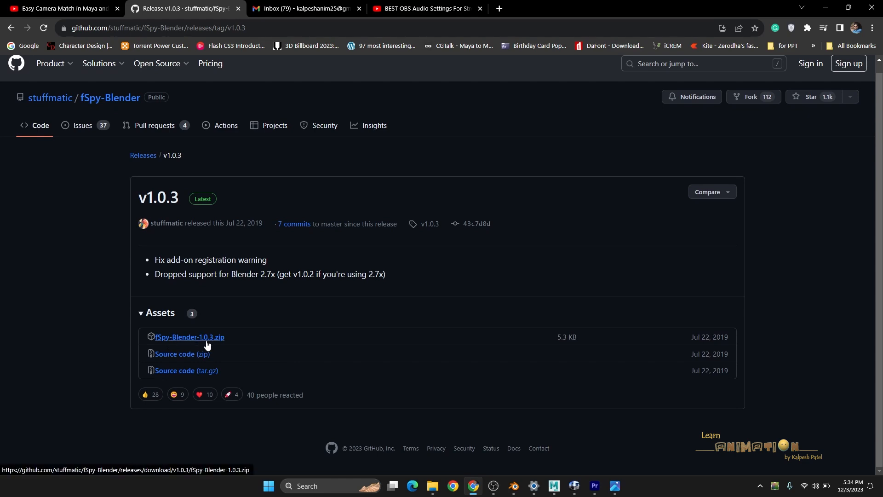
mouse_move(324, 324)
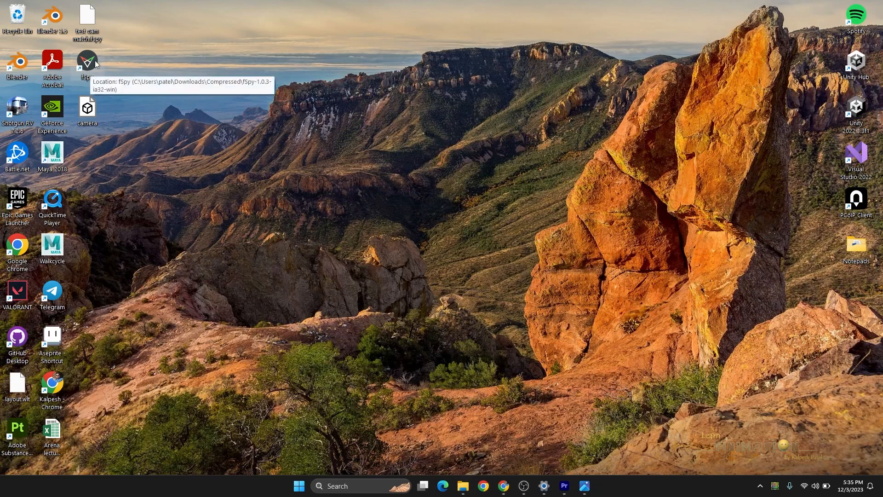
mouse_move(379, 152)
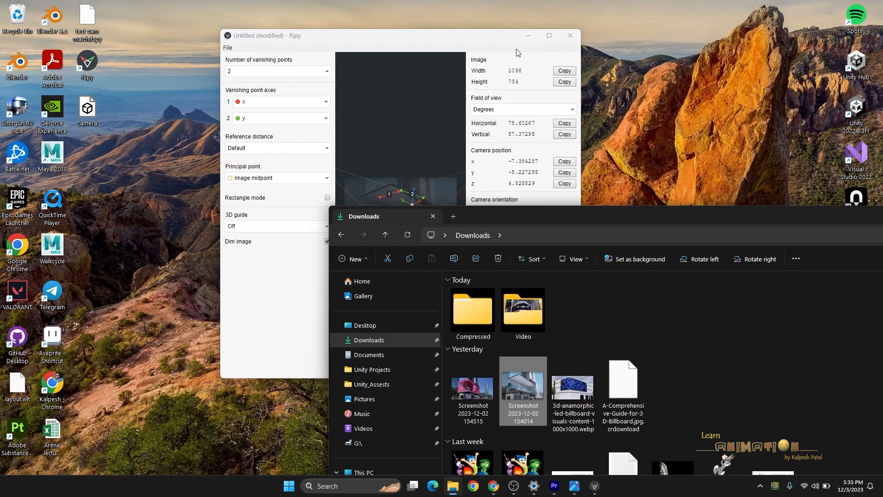
- Maximize the fSpy camera-match project window to fill the screen
left_click(548, 35)
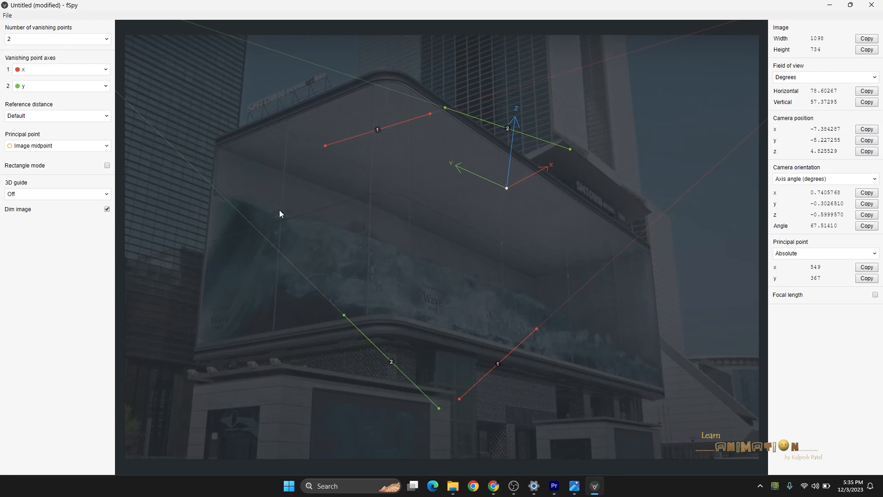
mouse_move(445, 190)
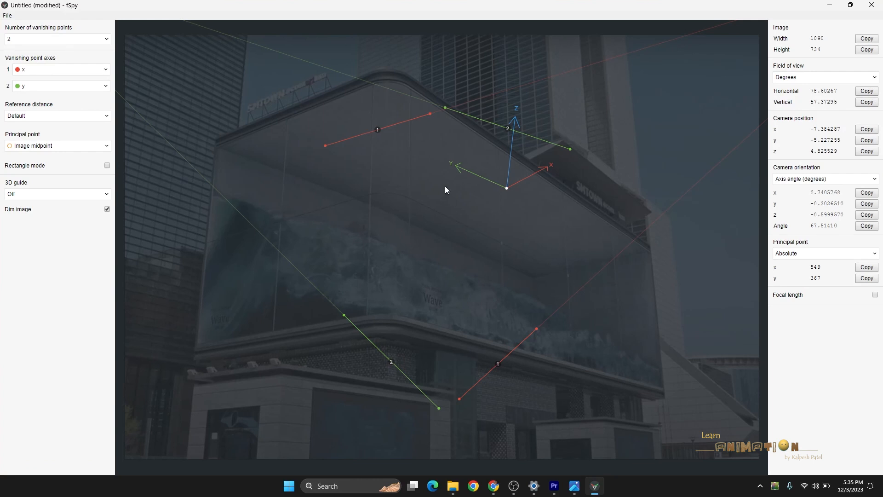
mouse_move(418, 209)
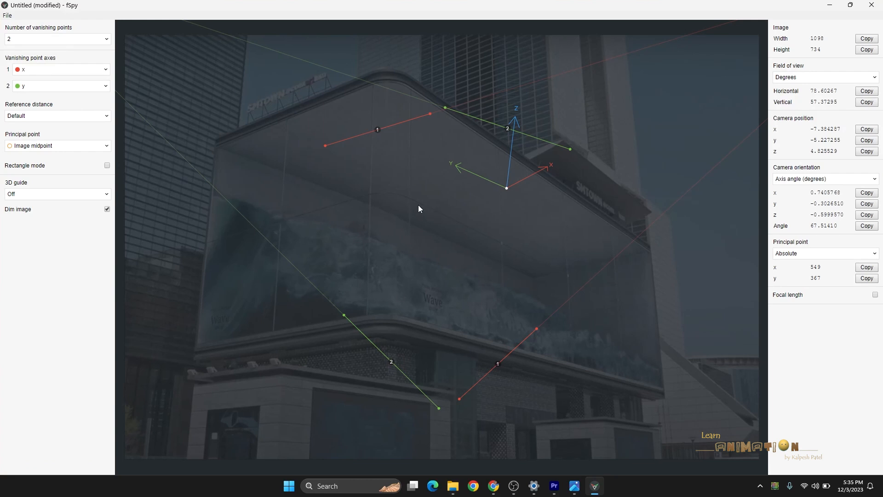
mouse_move(485, 120)
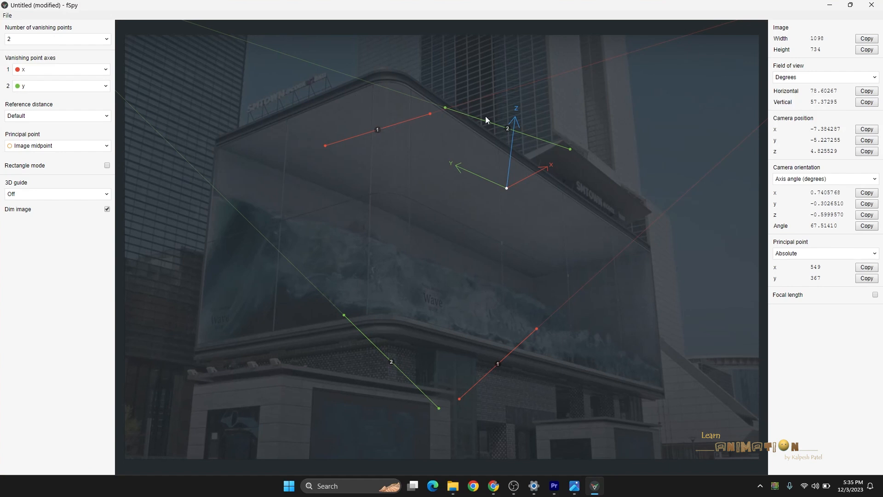
mouse_move(395, 125)
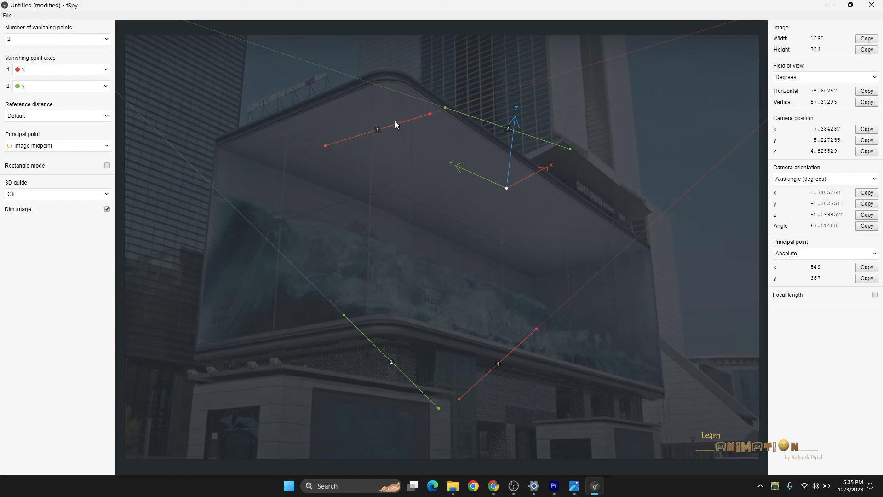
mouse_move(470, 359)
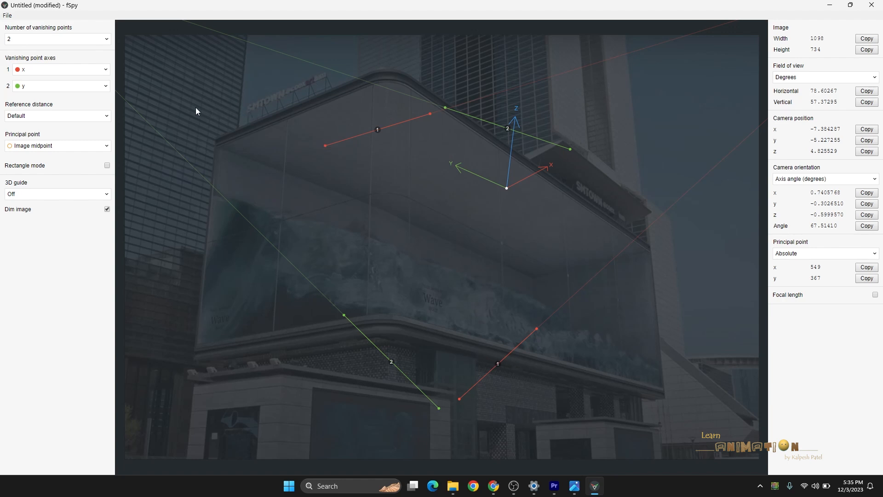
mouse_move(366, 95)
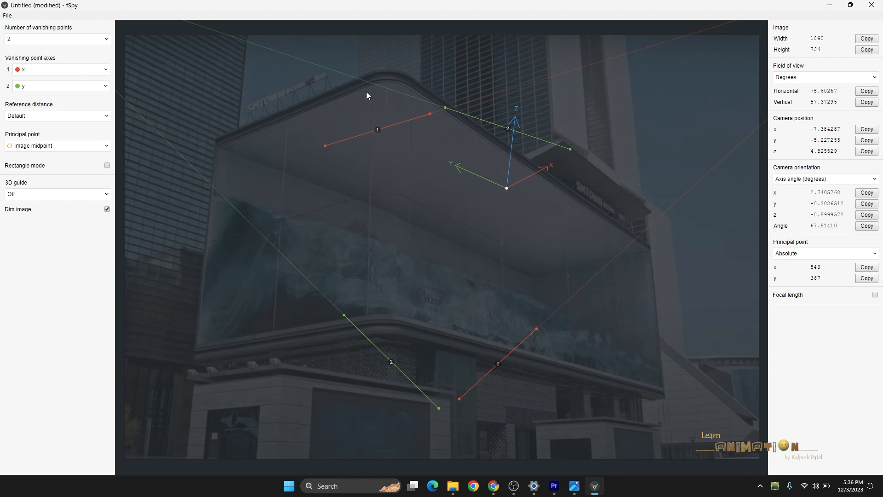
mouse_move(551, 193)
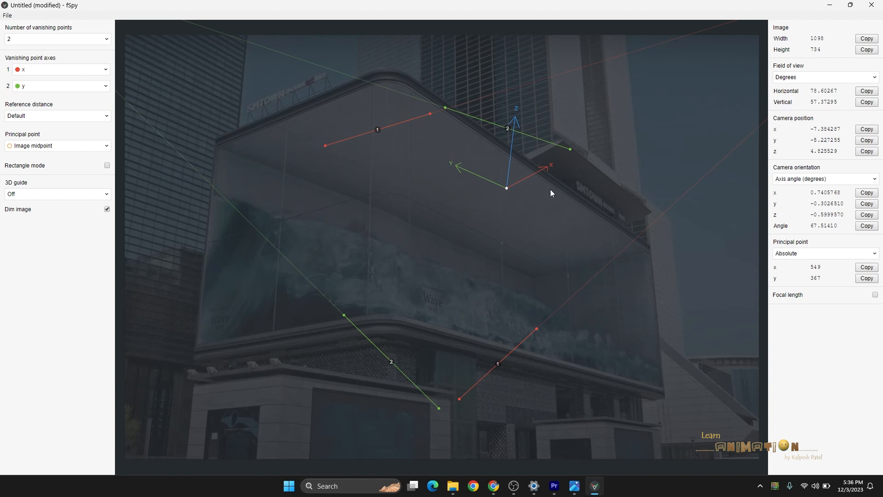
mouse_move(372, 131)
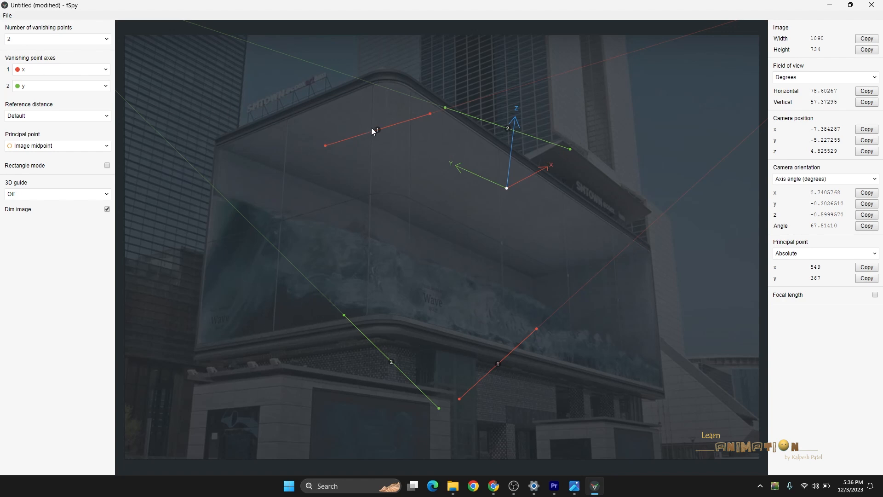
mouse_move(303, 131)
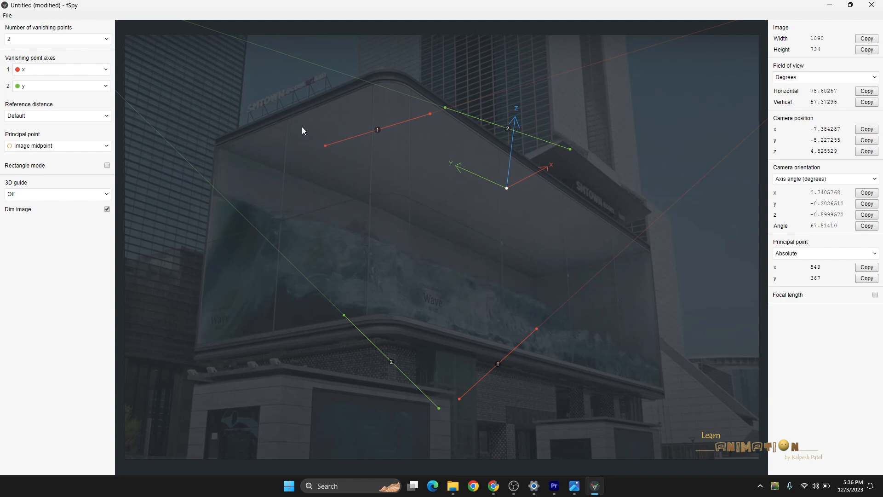
- Align the upper red vanishing line's endpoints with the billboard's top front edge
left_click_drag(324, 146, 243, 135)
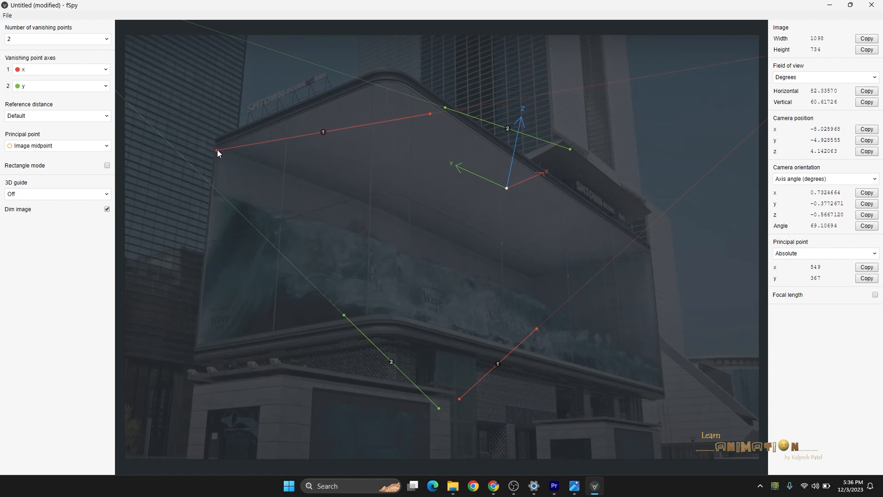
left_click_drag(218, 153, 219, 147)
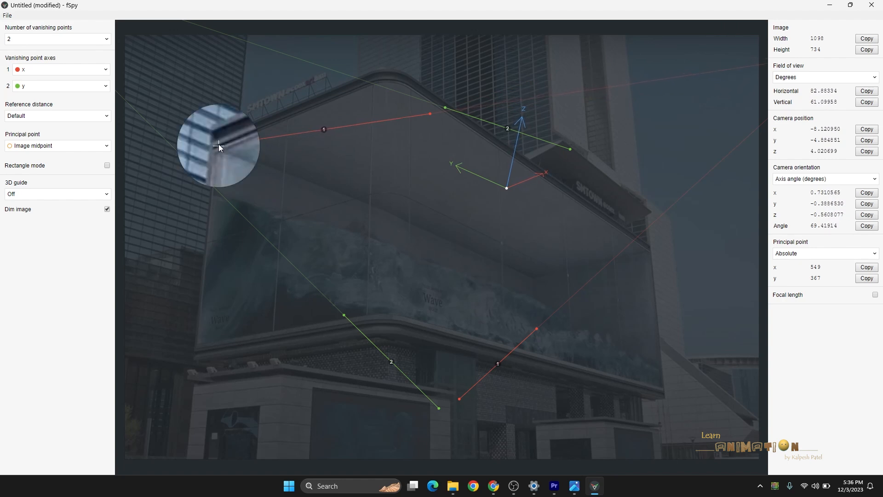
left_click_drag(219, 148, 218, 143)
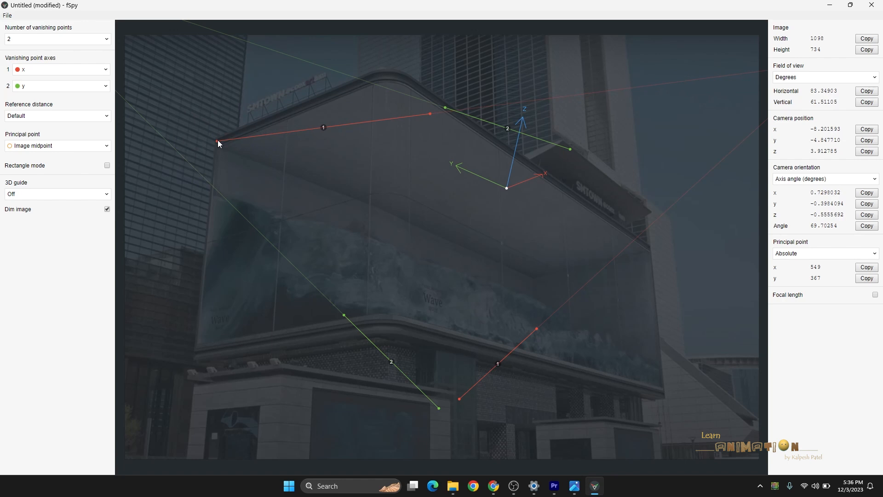
left_click_drag(218, 143, 217, 140)
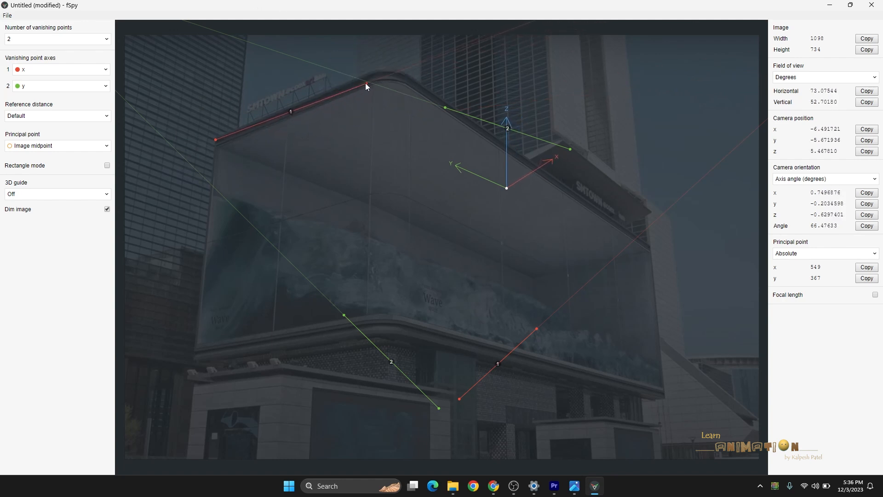
left_click_drag(365, 86, 364, 78)
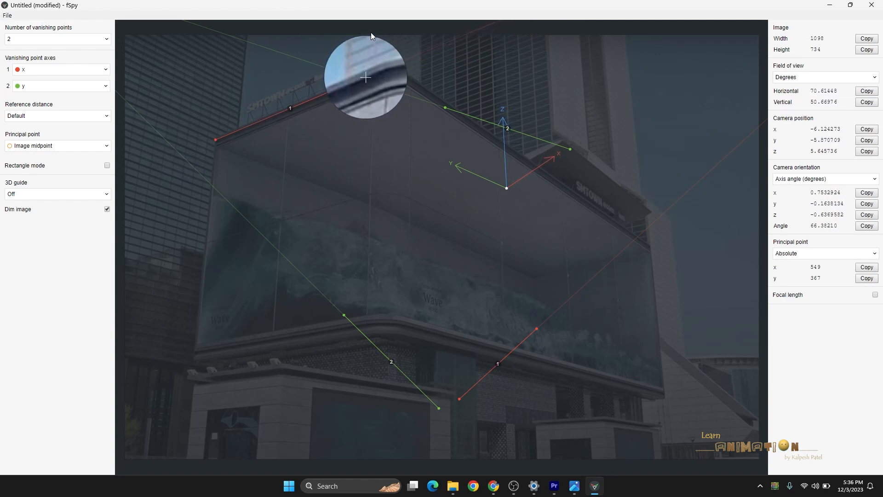
left_click_drag(365, 77, 365, 76)
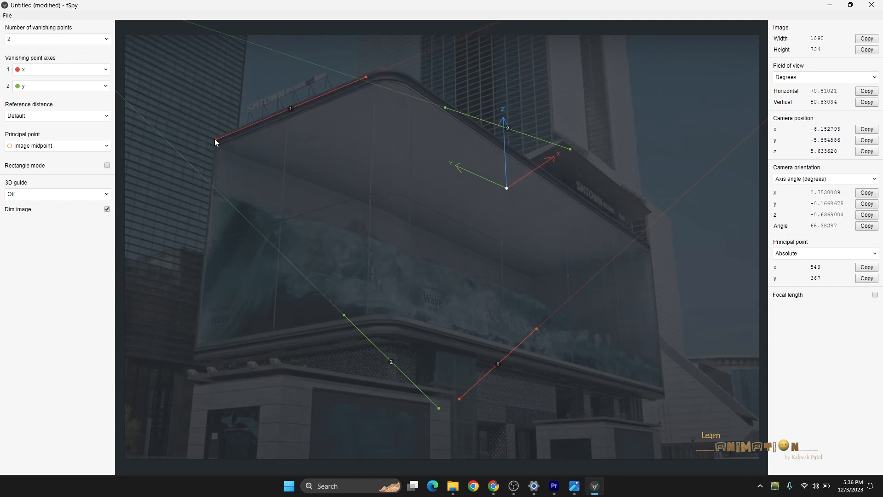
left_click_drag(216, 140, 216, 140)
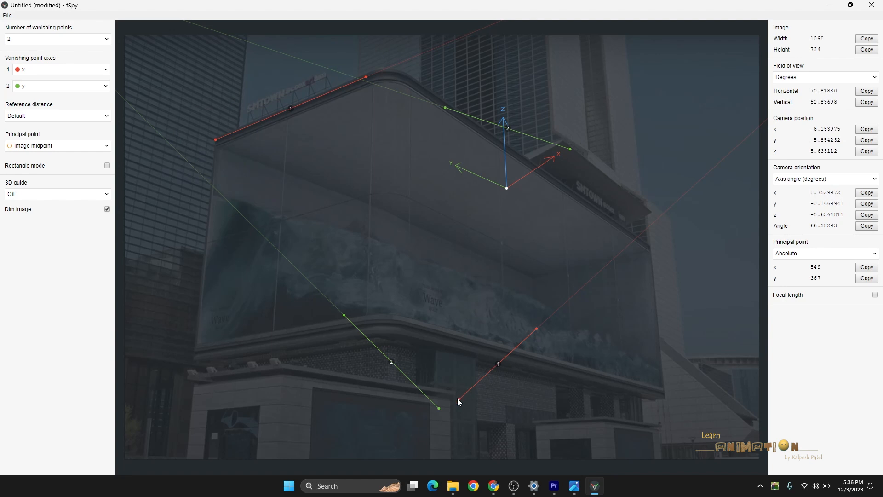
- Place the lower red line on the bottom edge and both green lines on the side edges
left_click_drag(458, 402, 194, 353)
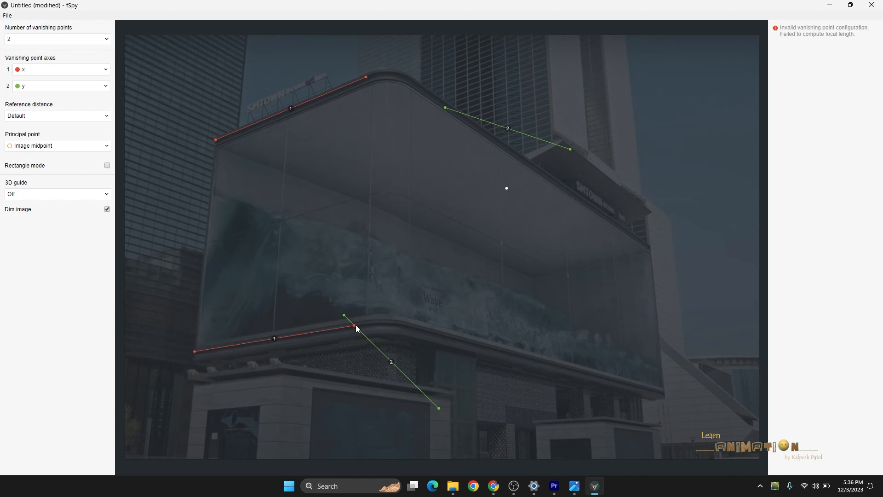
left_click_drag(344, 316, 400, 325)
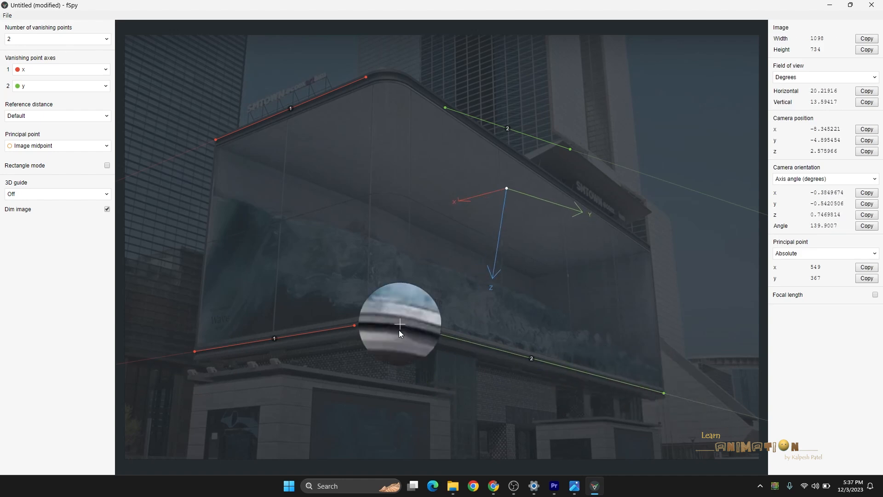
left_click_drag(400, 325, 412, 85)
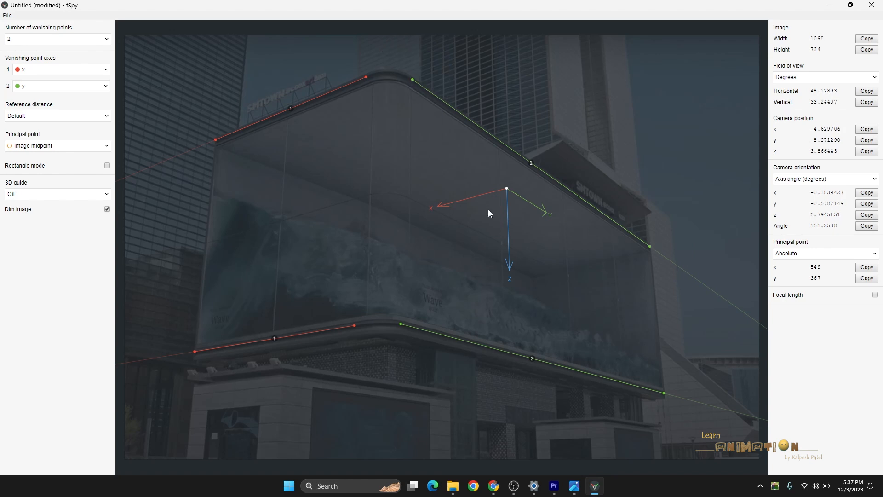
mouse_move(284, 127)
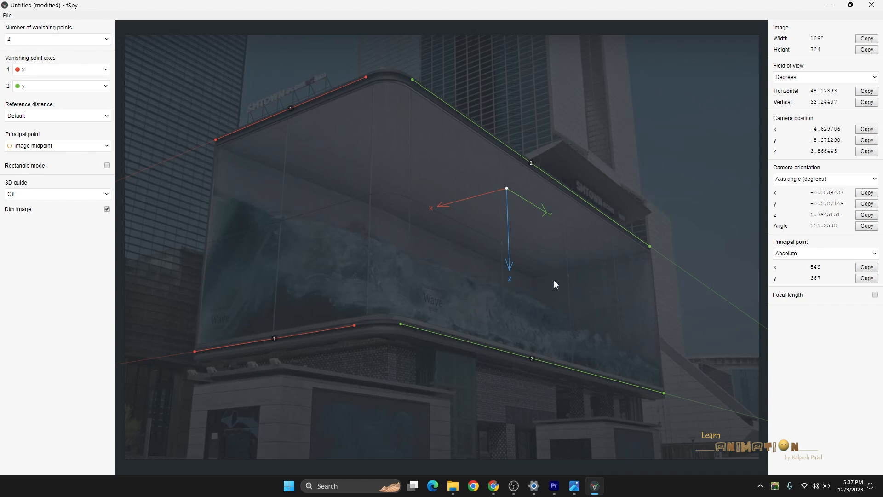
mouse_move(167, 191)
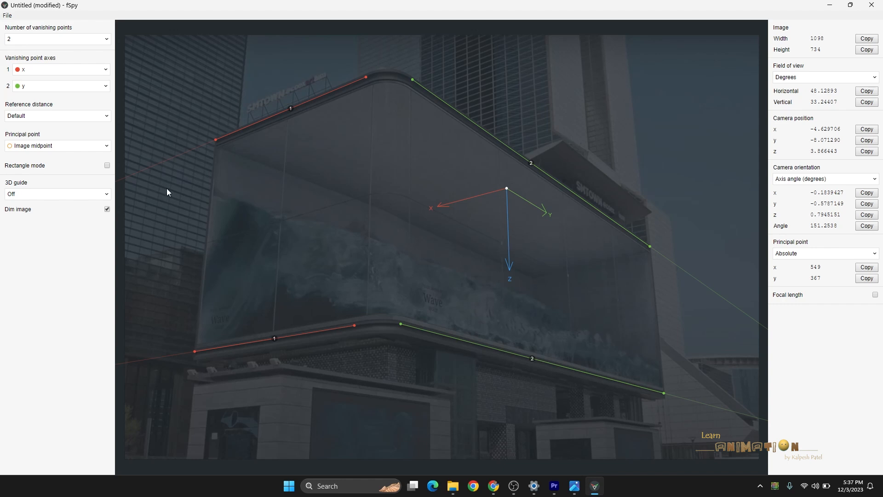
- Change vanishing point 2's axis from y to -y
left_click(59, 85)
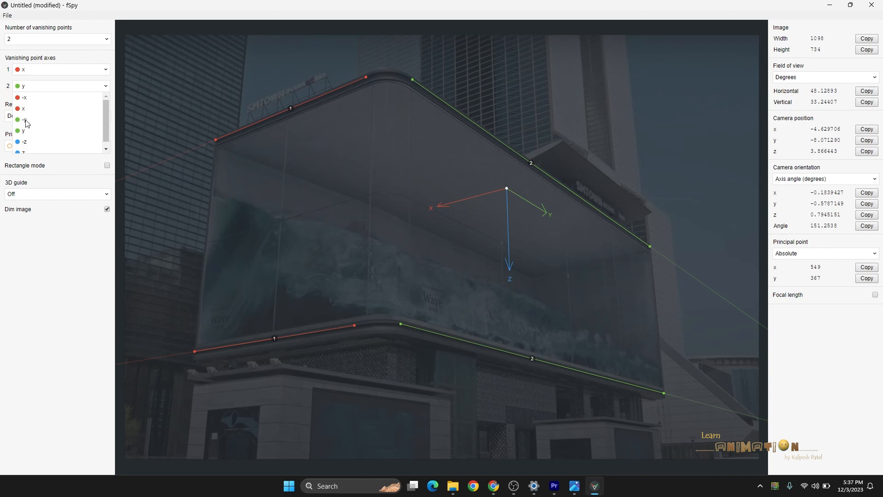
left_click(24, 119)
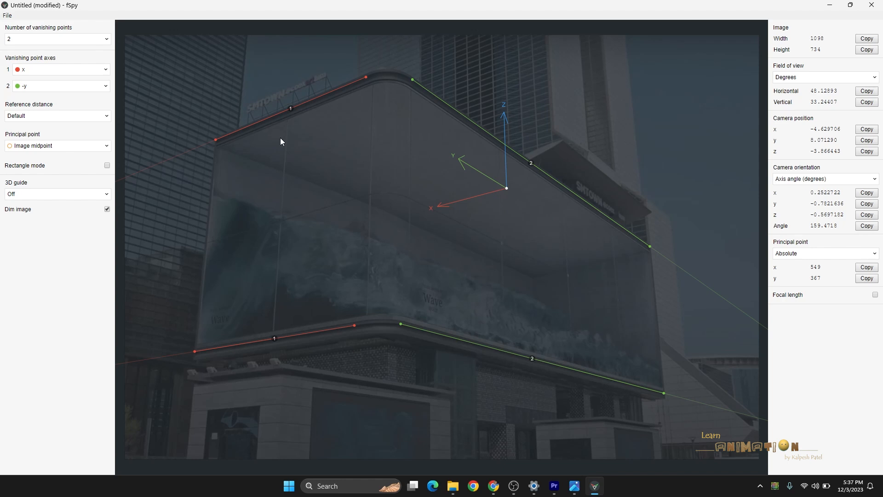
mouse_move(9, 188)
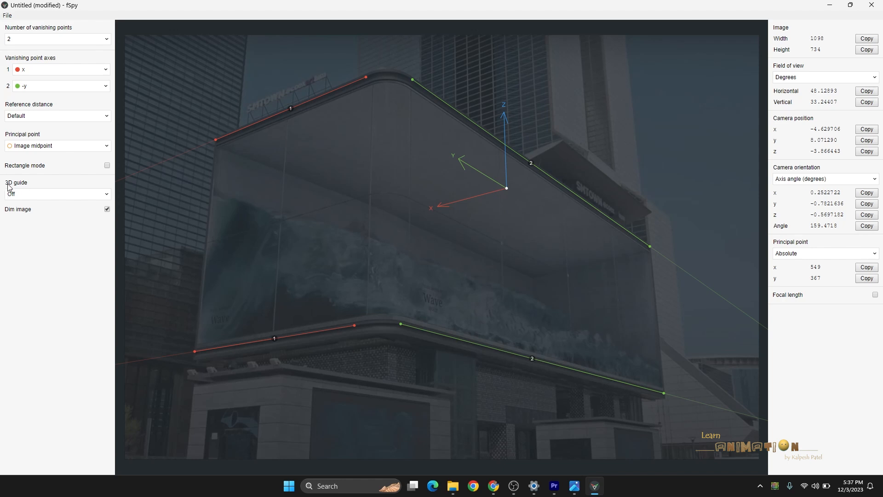
- Set the 3D guide to Box and drag the origin around, settling near the billboard's middle
left_click(56, 193)
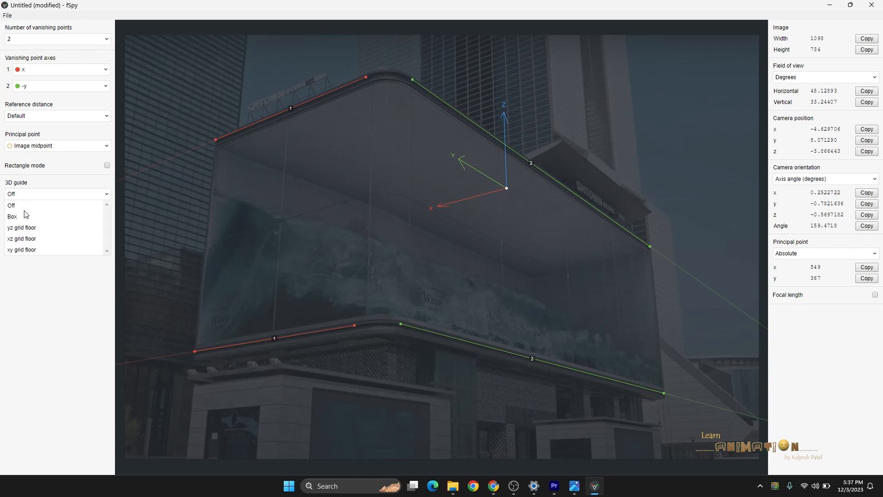
left_click(12, 216)
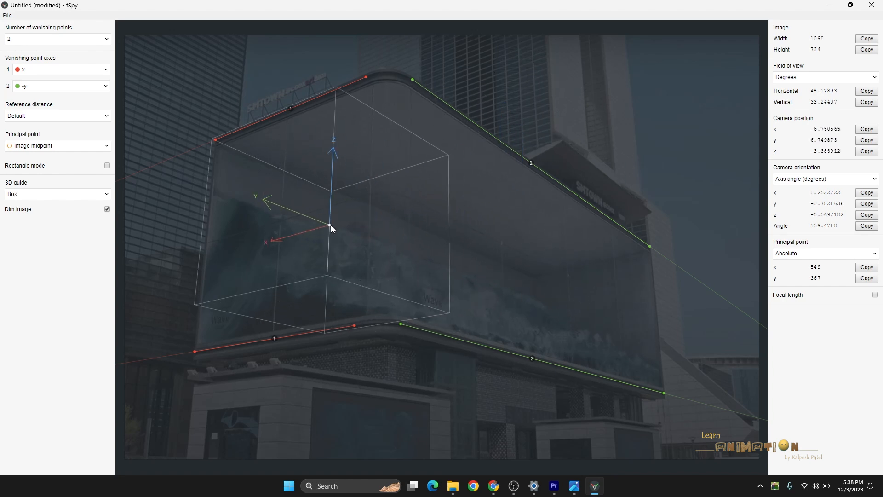
left_click_drag(329, 225, 274, 244)
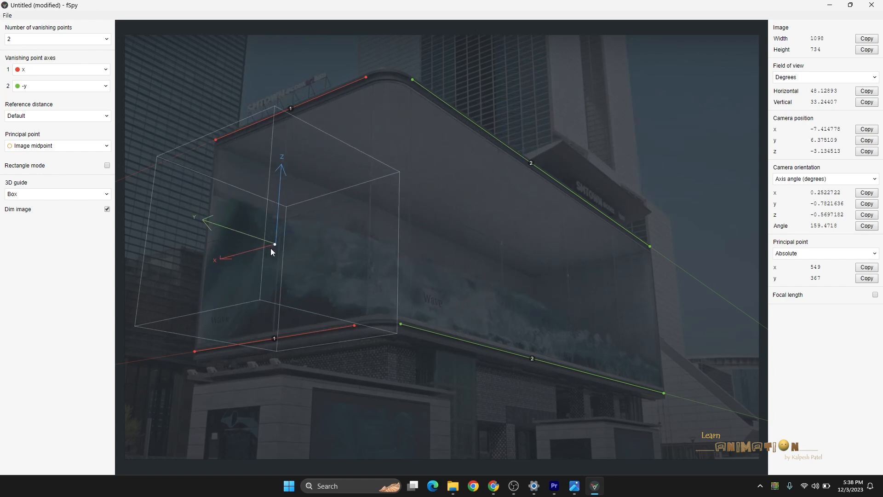
left_click_drag(271, 252, 381, 219)
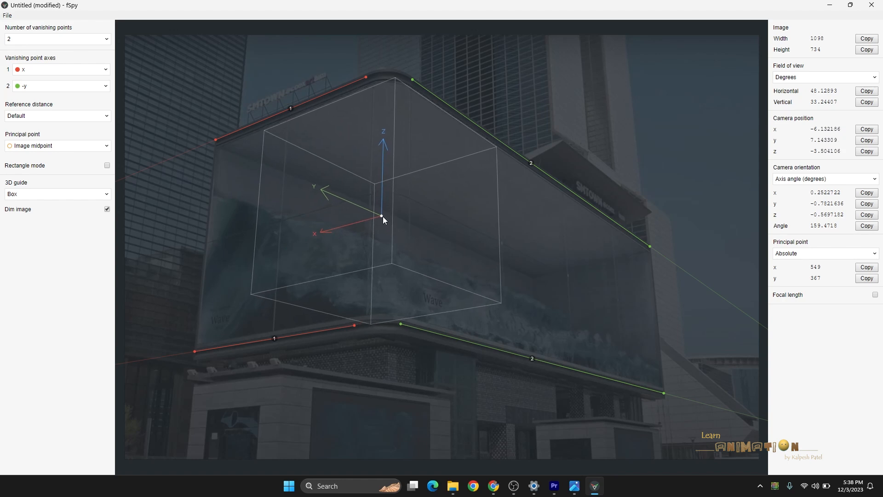
left_click_drag(383, 218, 513, 268)
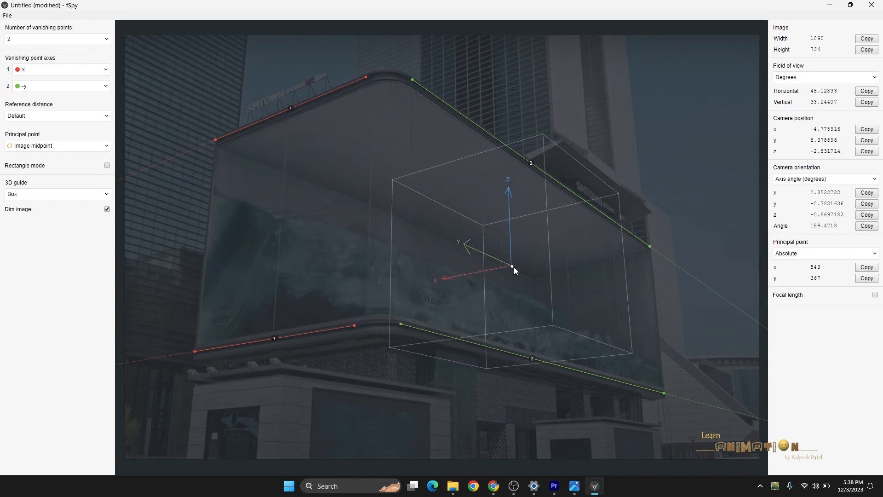
left_click_drag(511, 265, 539, 291)
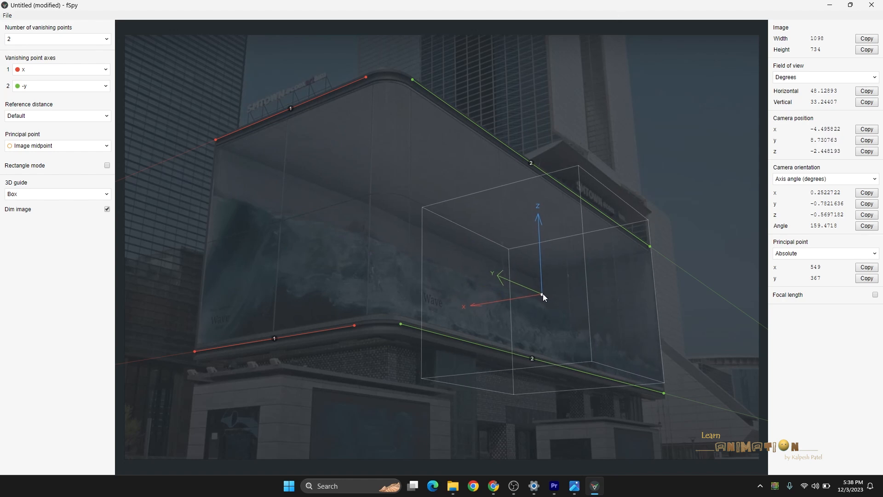
left_click_drag(543, 297, 331, 253)
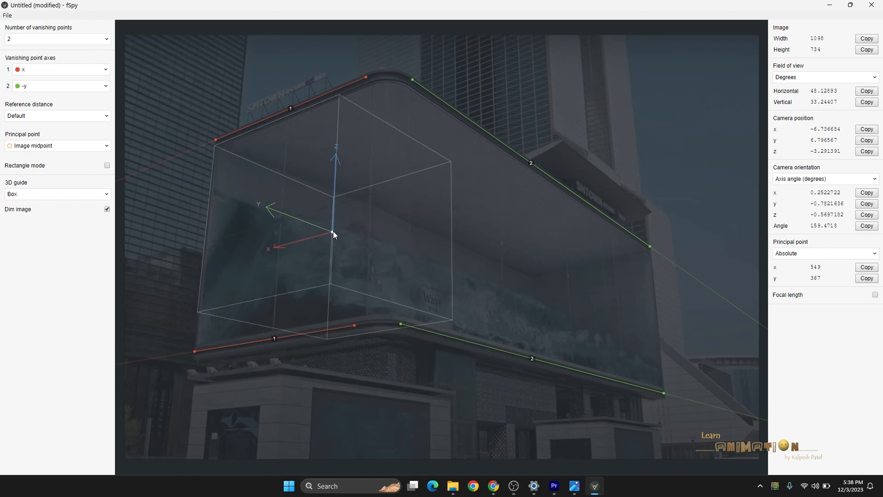
left_click_drag(335, 235, 248, 235)
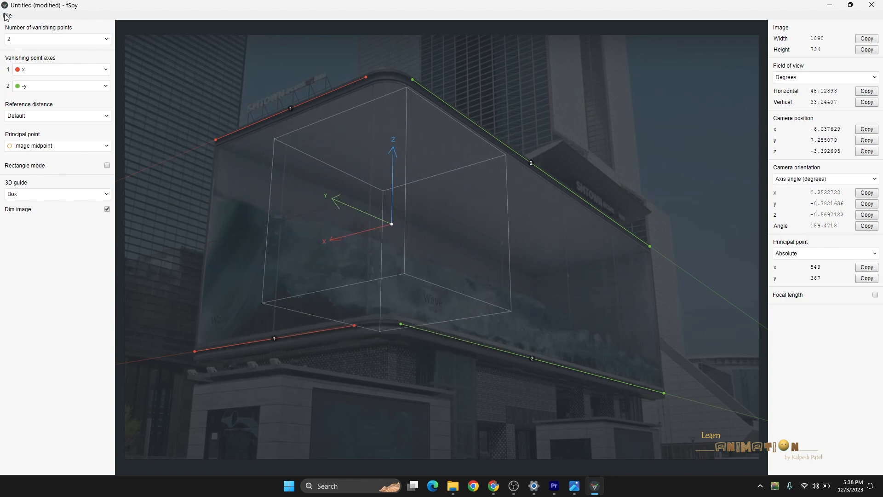
- Use File > Save as to store the project as Camera_001 on the Desktop
left_click(7, 15)
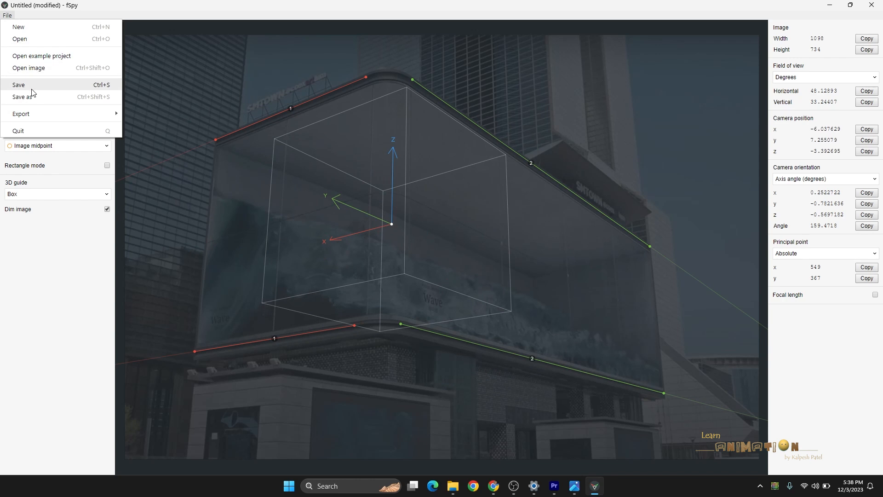
left_click(23, 97)
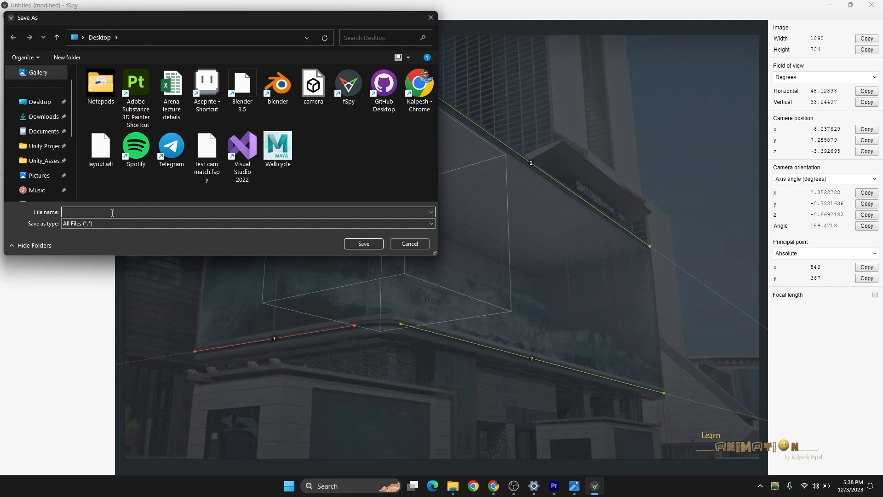
type("Camera_001")
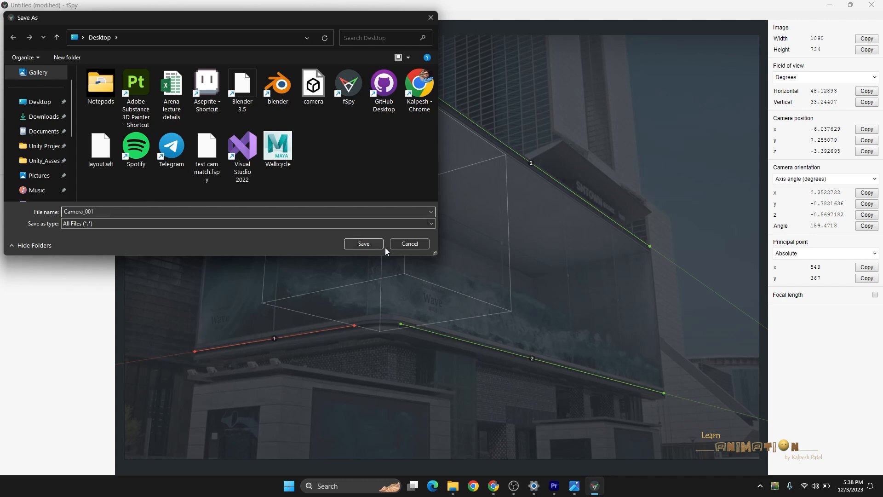
left_click(363, 243)
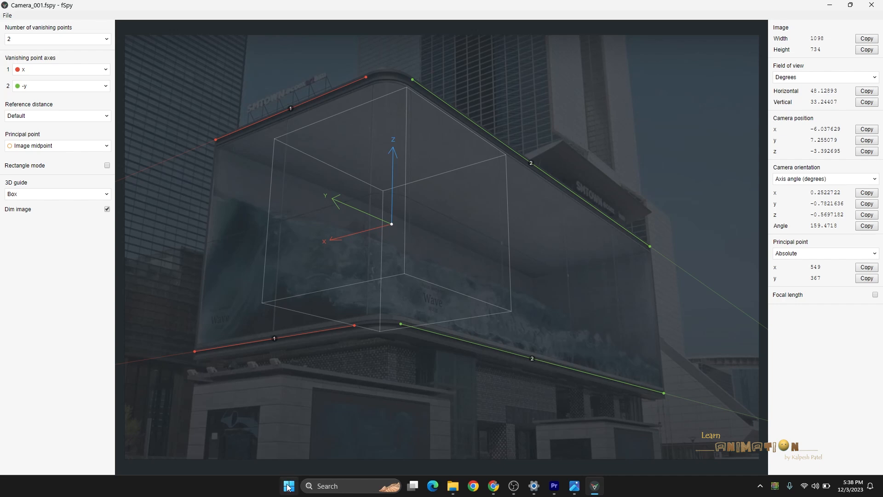
- Switch to Blender through the Start menu and open the File menu on the empty scene
left_click(603, 486)
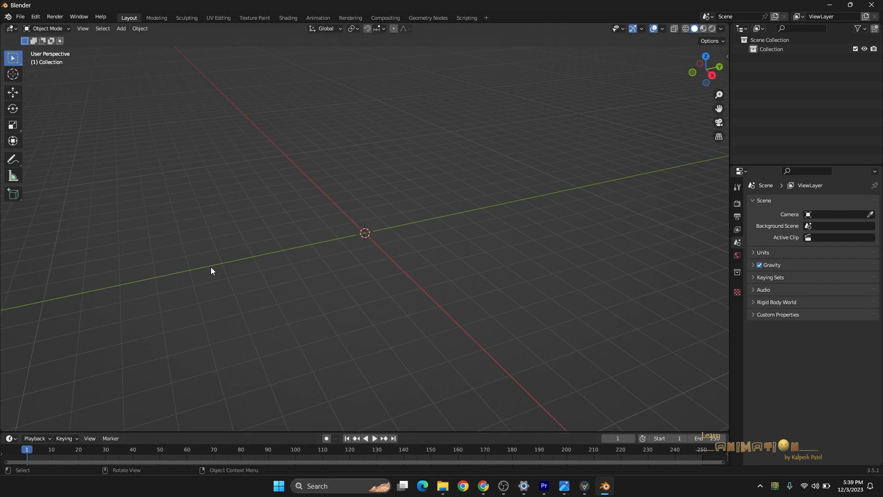
mouse_move(221, 175)
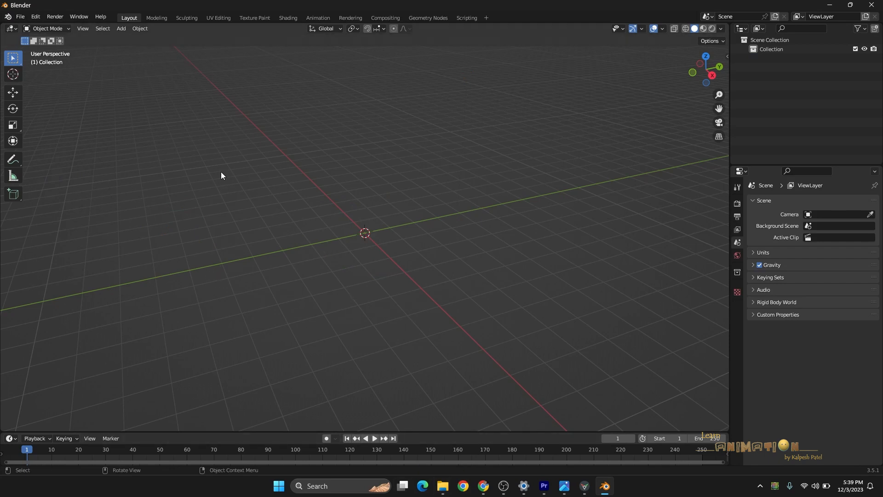
left_click(20, 17)
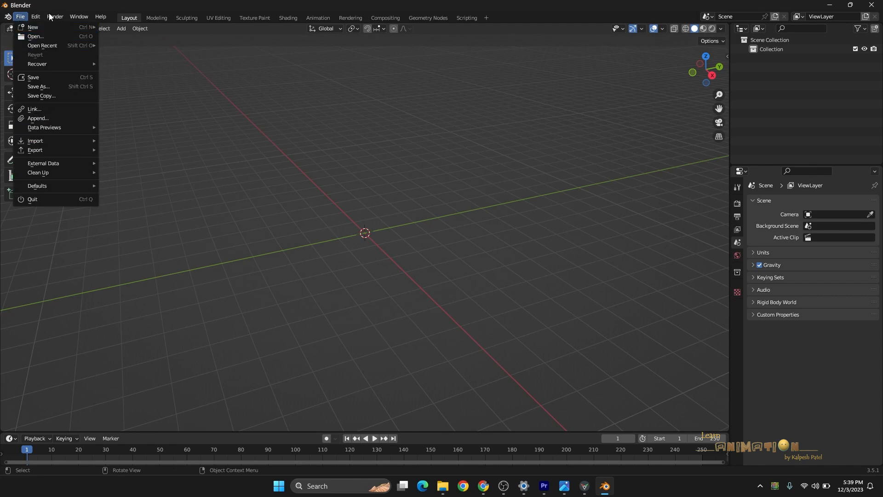
mouse_move(33, 27)
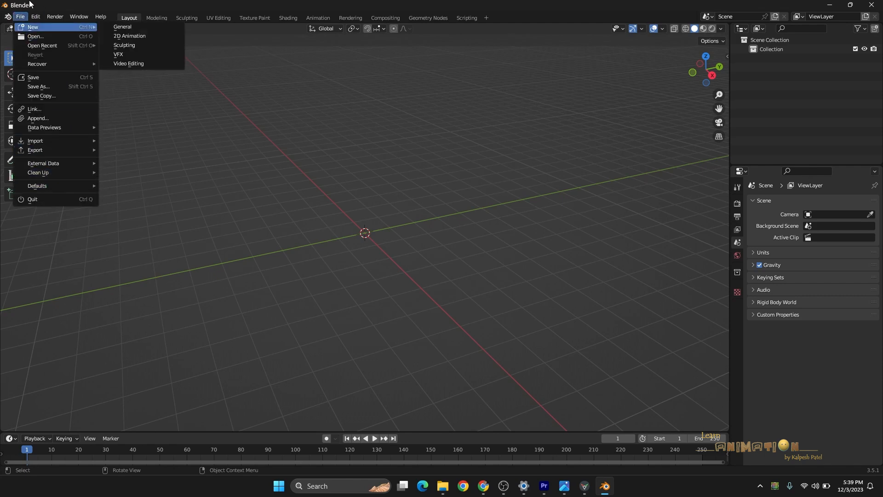
- Install fSpy-Blender-1.0.3.zip from Downloads > Compressed through Preferences > Add-ons > Install
left_click(34, 16)
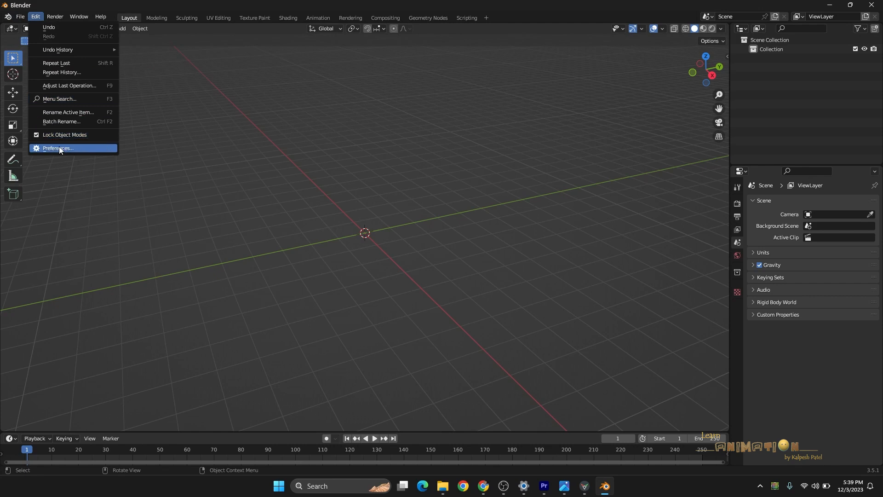
left_click(57, 149)
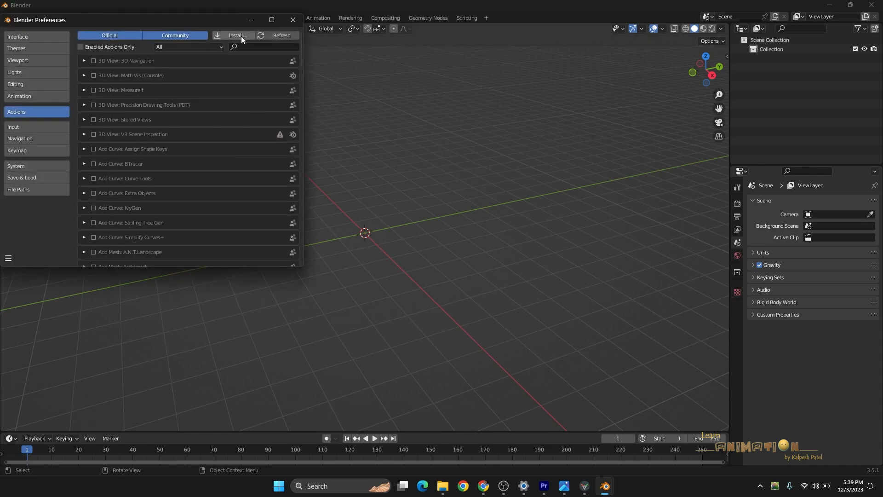
left_click(238, 36)
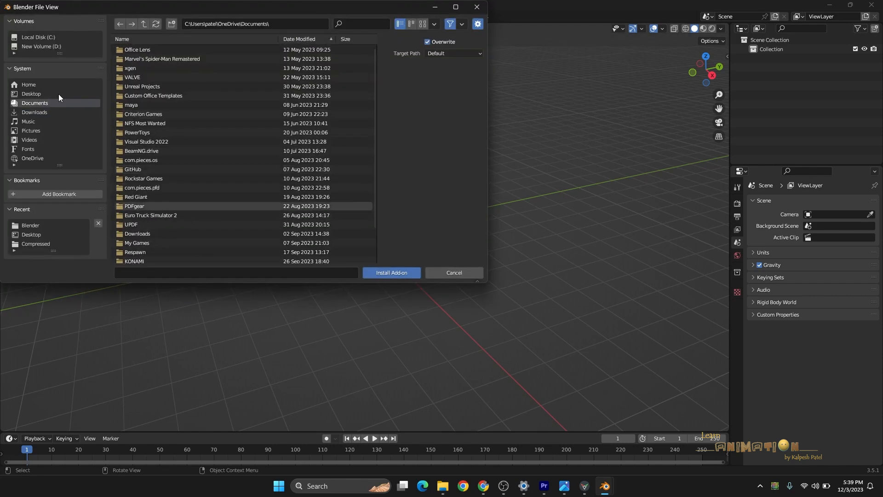
left_click(34, 112)
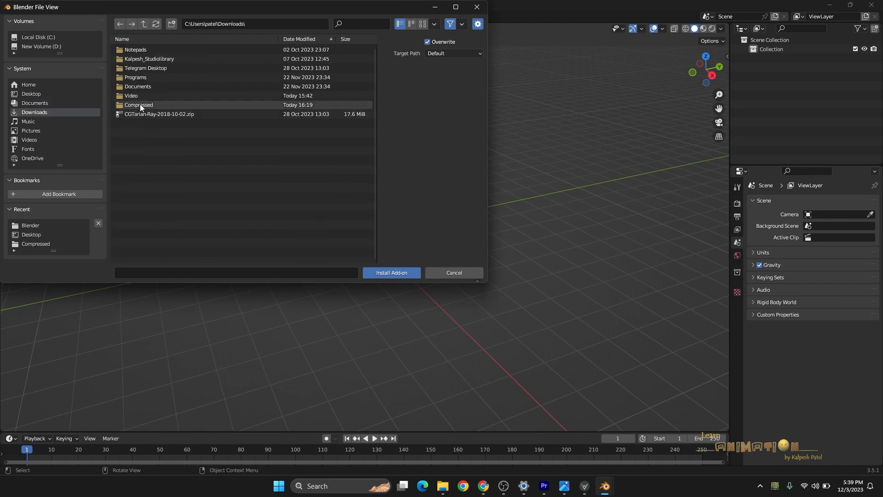
double_click(138, 105)
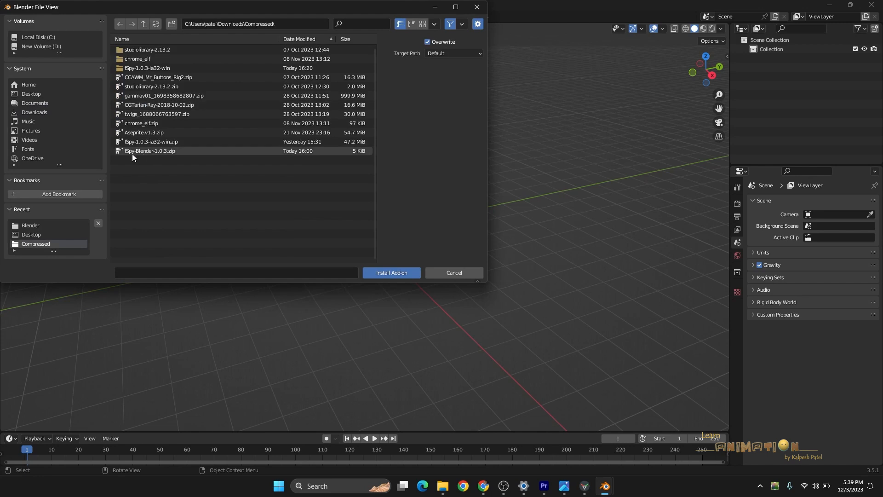
mouse_move(145, 158)
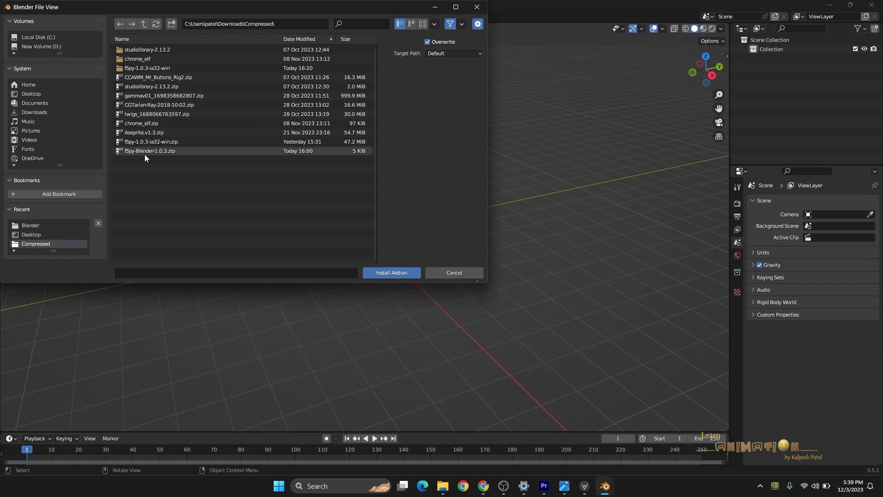
mouse_move(168, 158)
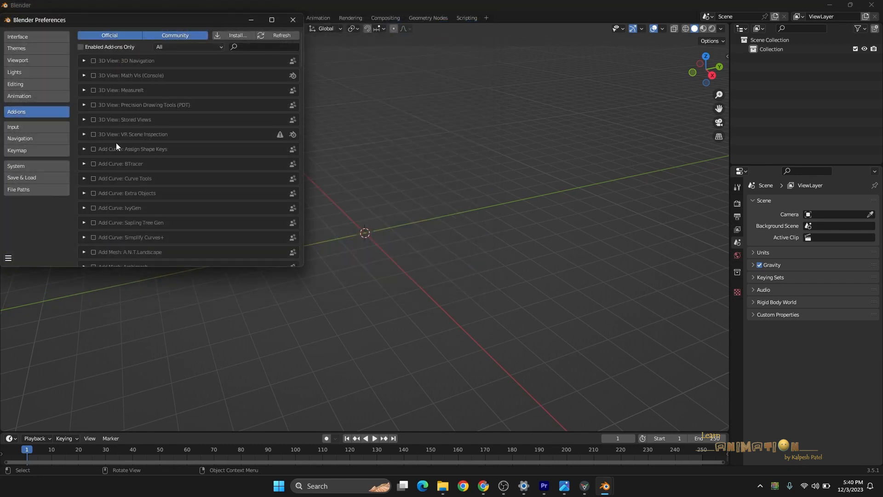
left_click(21, 17)
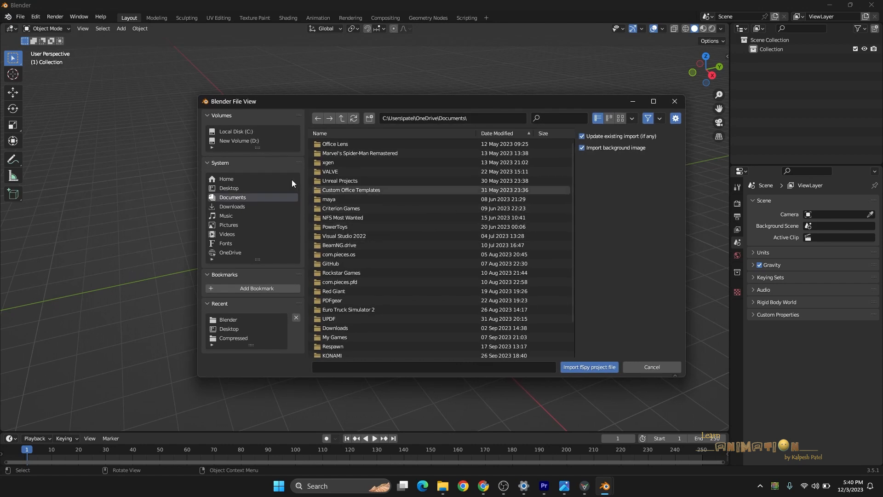
- Pick Camera_001.fspy from the Desktop and import it as an fSpy project file
left_click(229, 188)
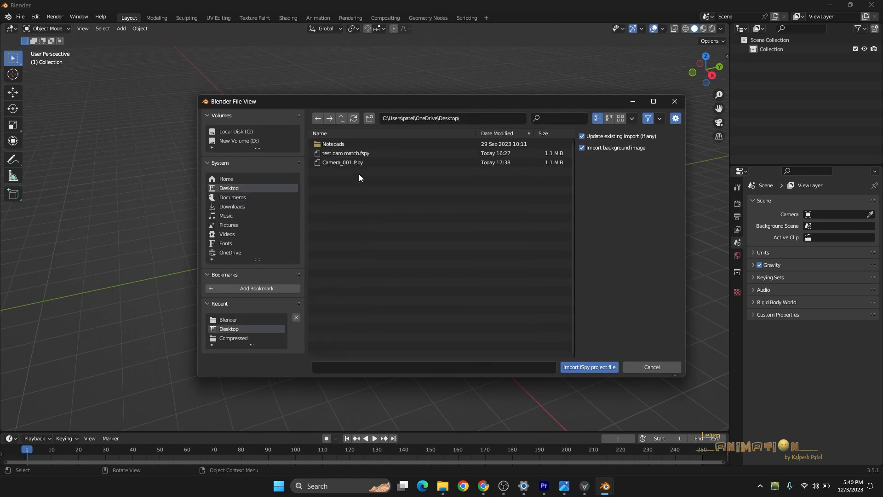
left_click(342, 163)
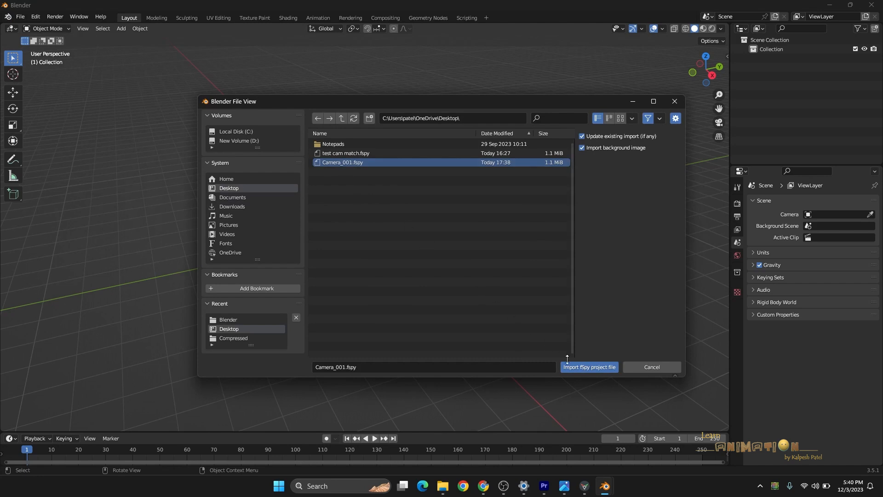
left_click(588, 366)
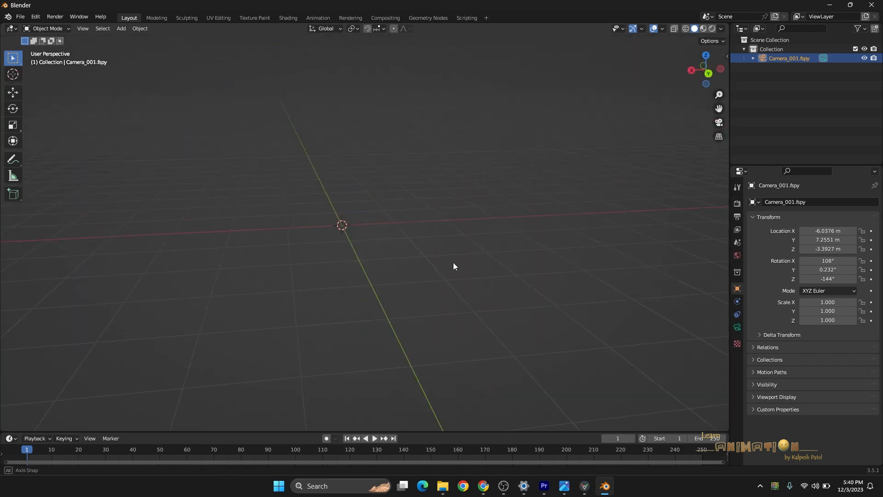
- Orbit the view to locate the imported fSpy camera and look through it
left_click_drag(454, 266, 515, 264)
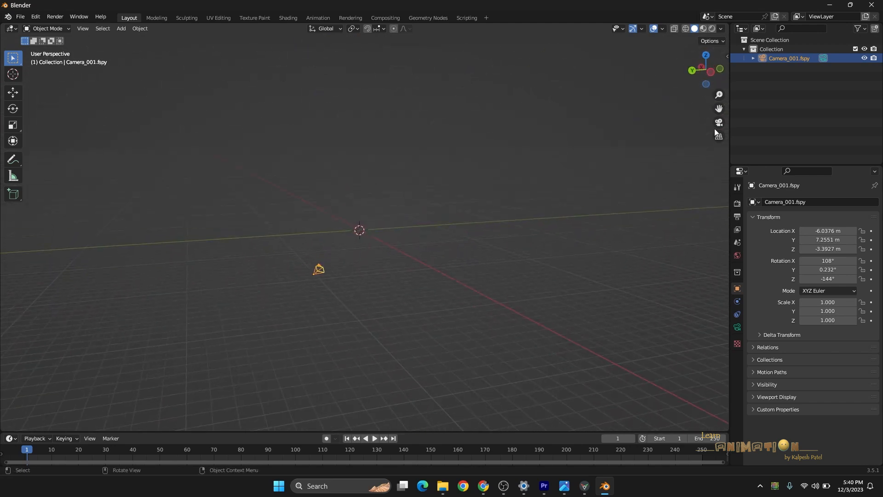
left_click(718, 122)
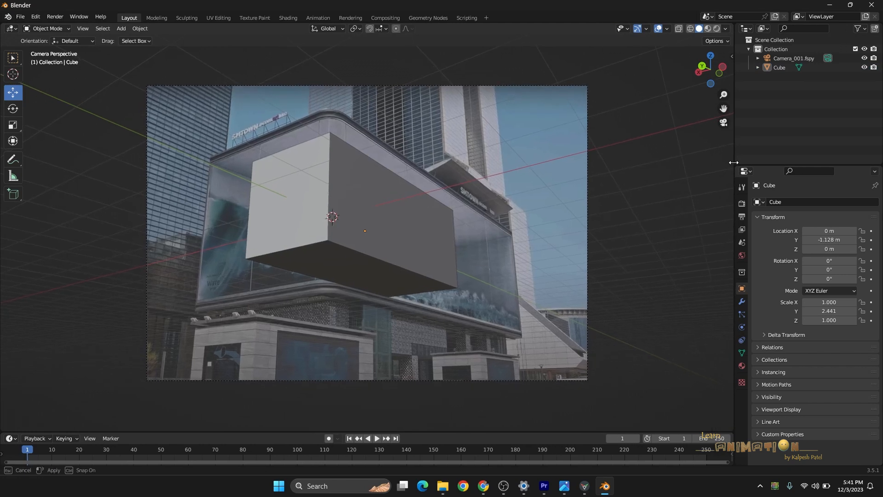
- Split the Blender viewport vertically into two side-by-side views
right_click(734, 163)
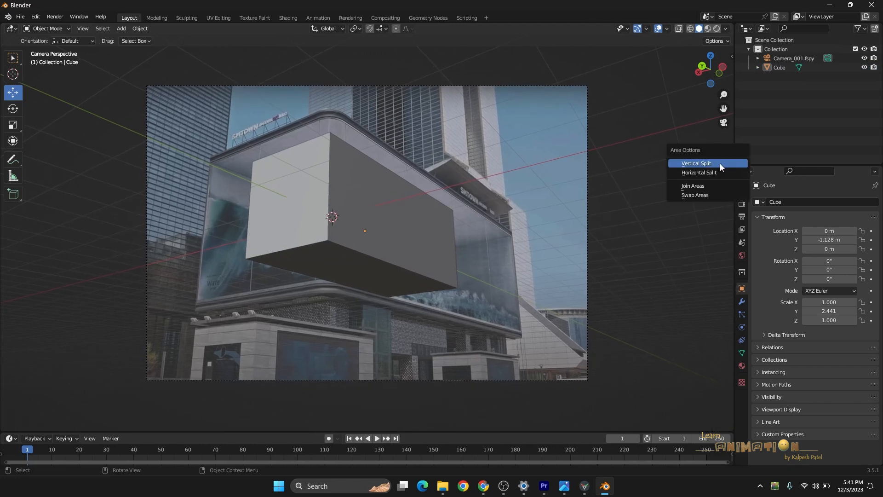
left_click(696, 165)
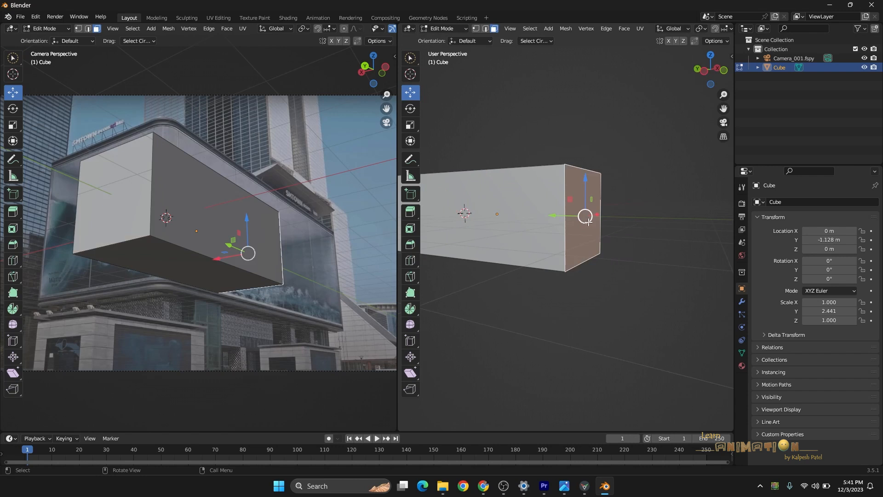
- Stretch the cube's faces to the billboard edges and separate off the Cube.001 part
left_click_drag(585, 216, 697, 221)
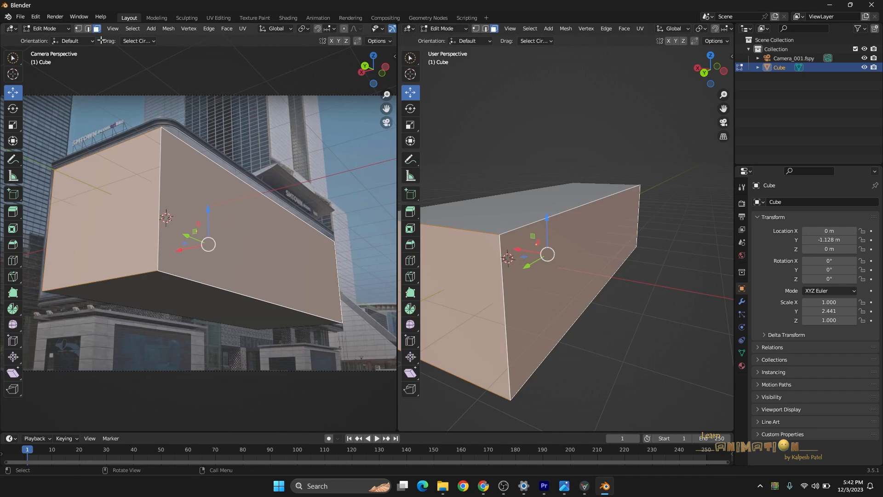
right_click(208, 242)
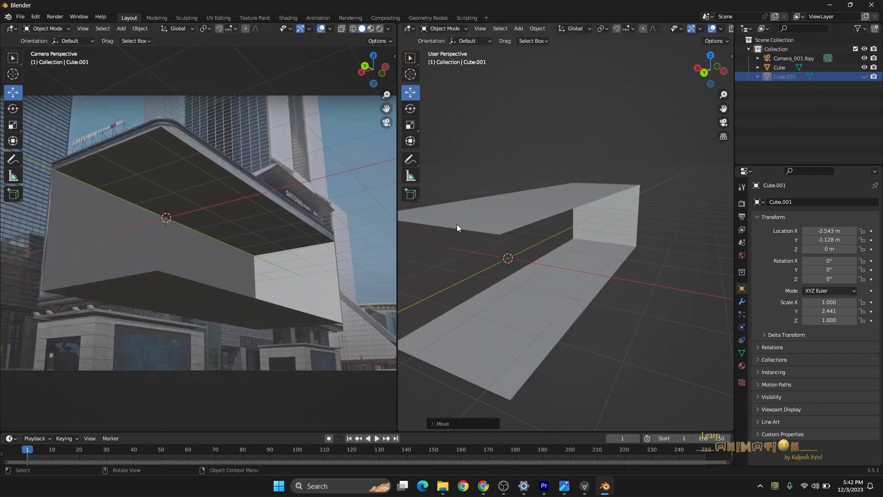
left_click(780, 68)
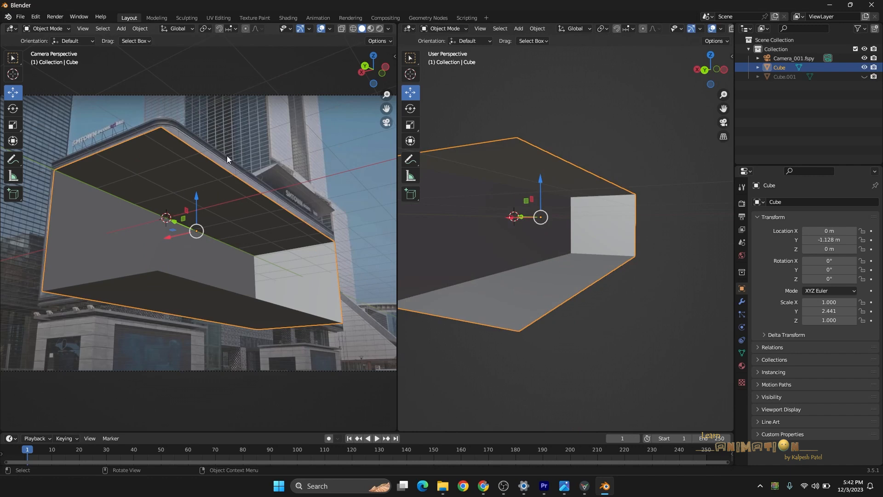
mouse_move(162, 230)
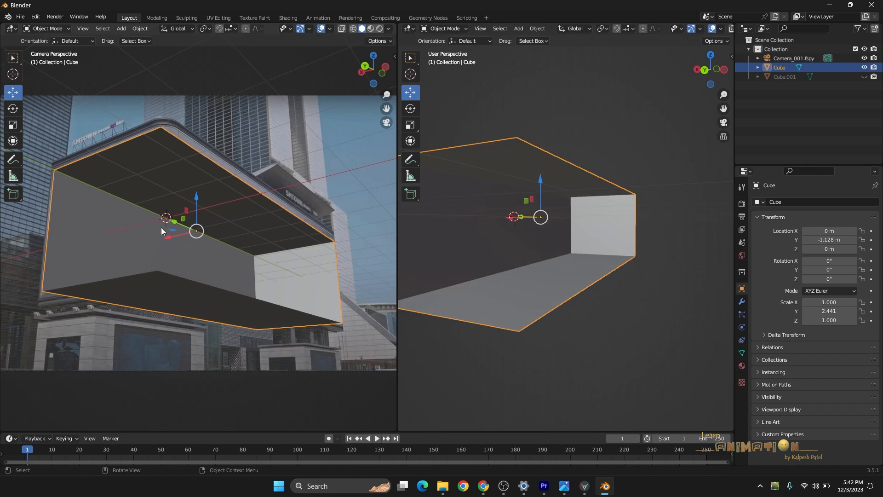
mouse_move(272, 231)
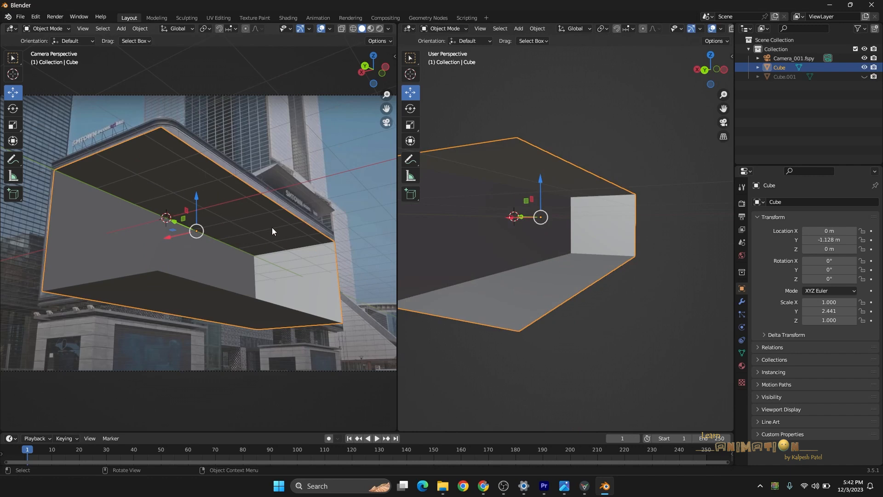
left_click(121, 28)
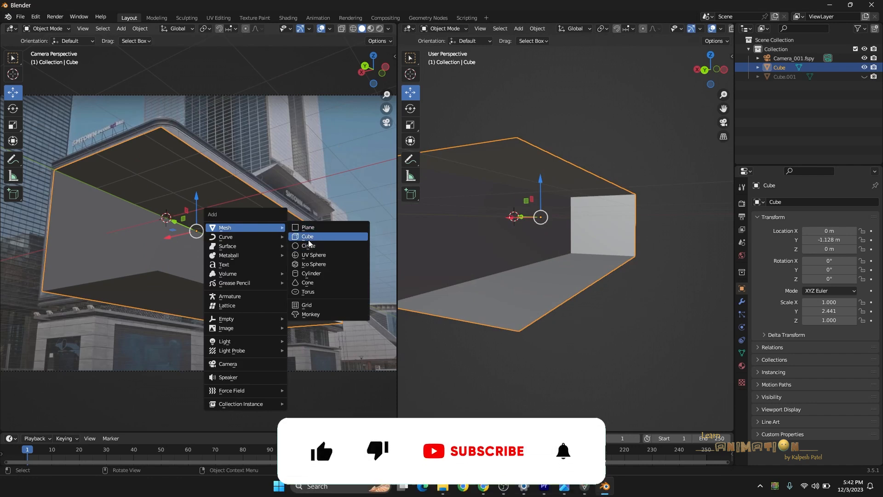
mouse_move(314, 255)
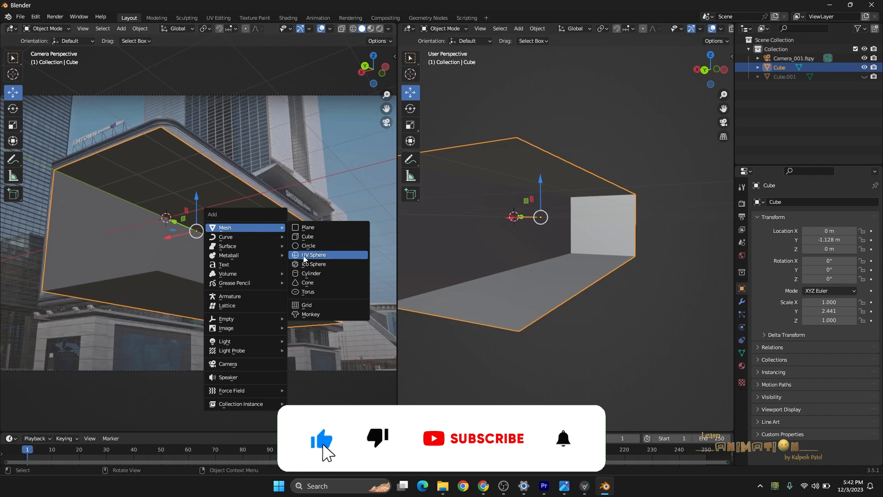
left_click(314, 254)
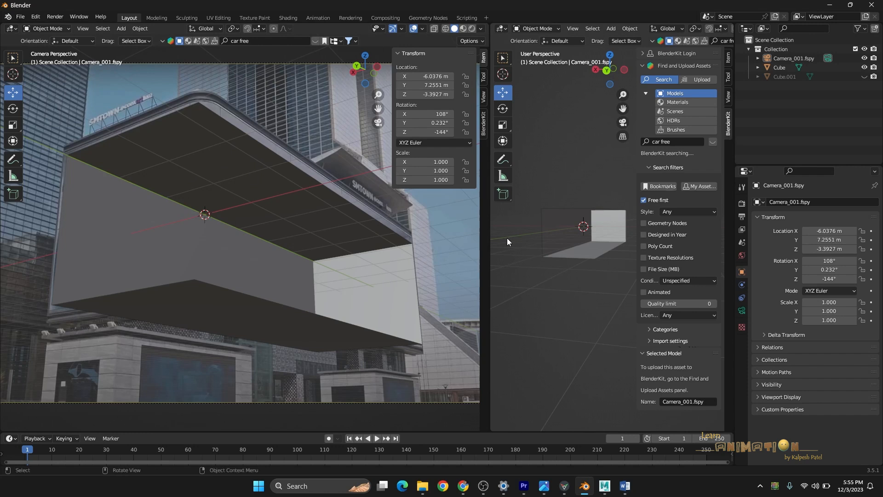
mouse_move(630, 204)
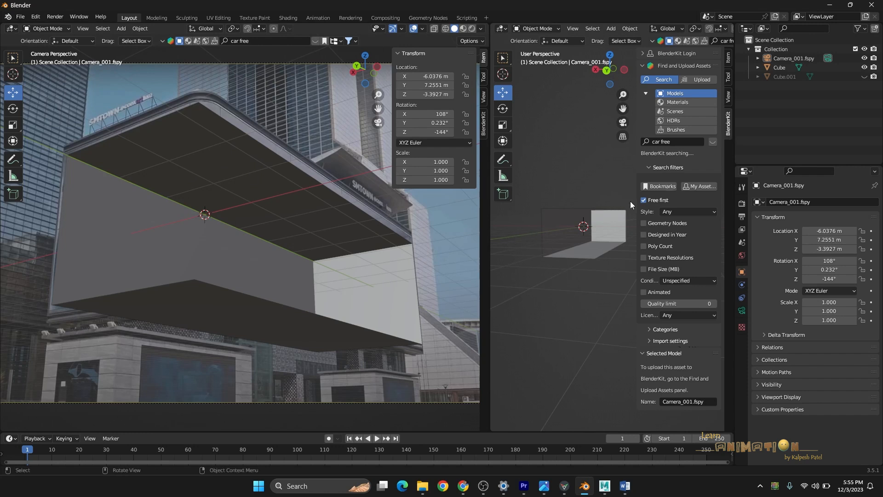
mouse_move(660, 185)
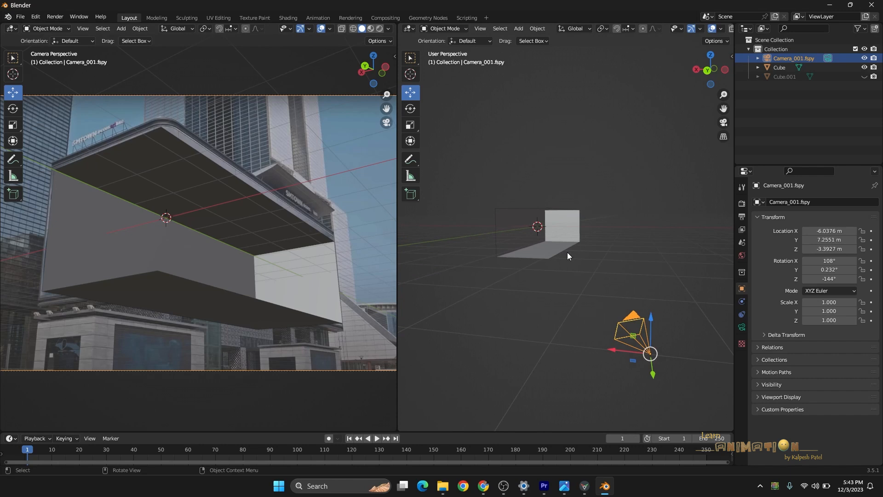
mouse_move(334, 255)
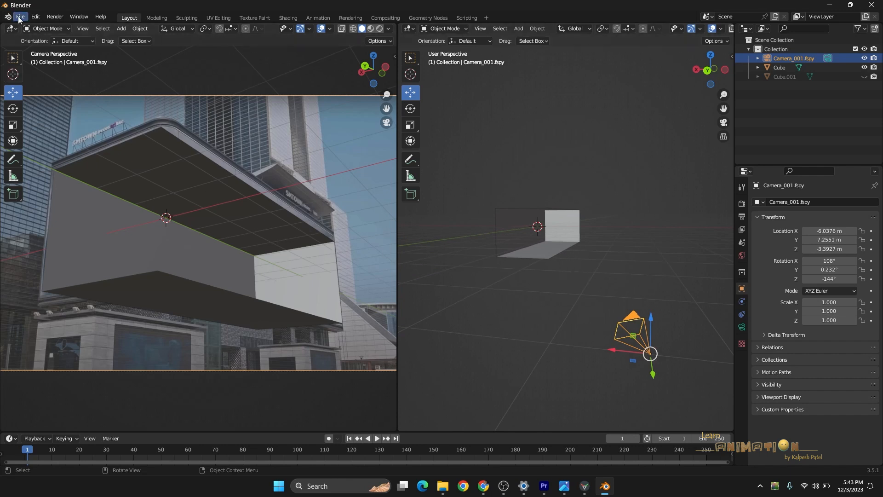
- Export the selected fSpy camera alone as camera.fbx on the Desktop
left_click(20, 16)
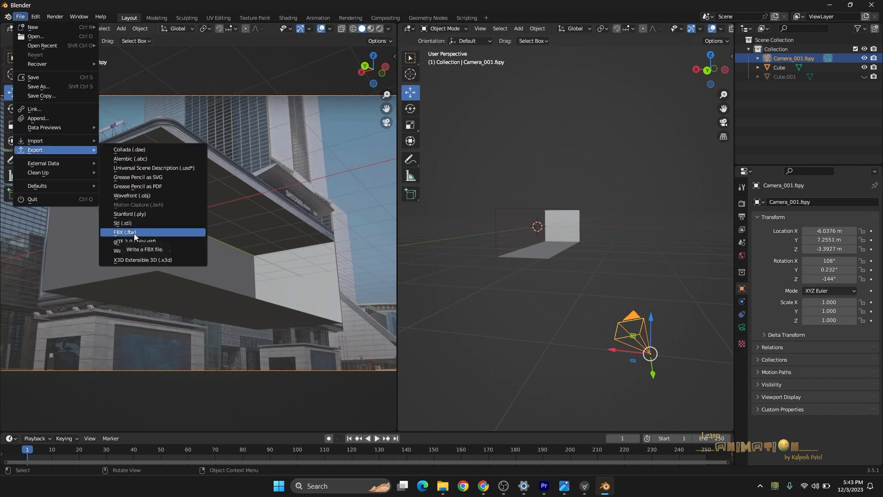
left_click(122, 234)
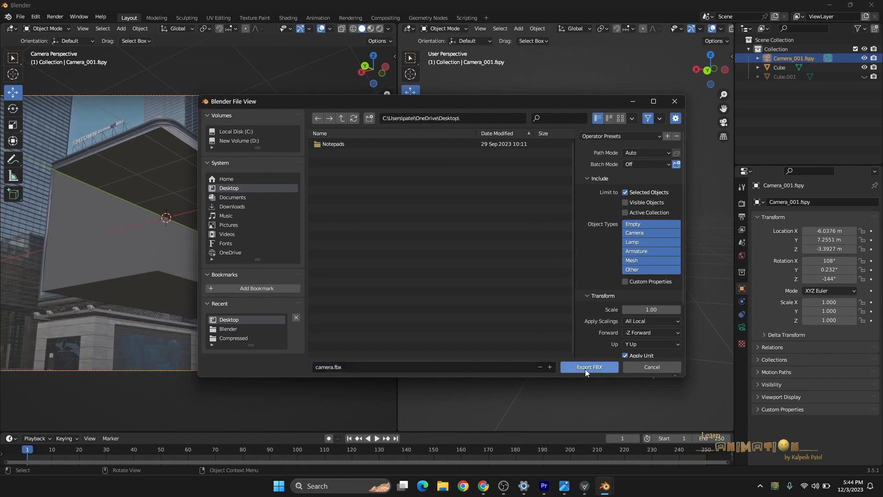
left_click(589, 366)
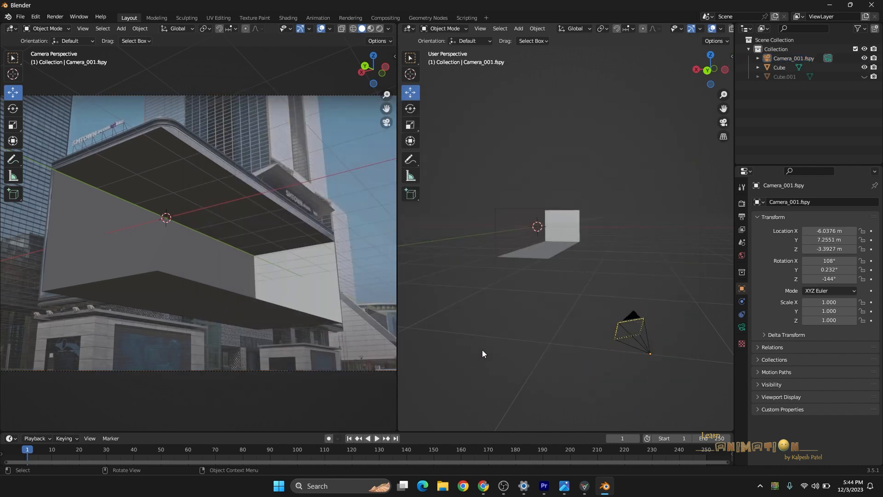
- Search the Start menu for 'may' and launch Autodesk Maya 2018
left_click(278, 486)
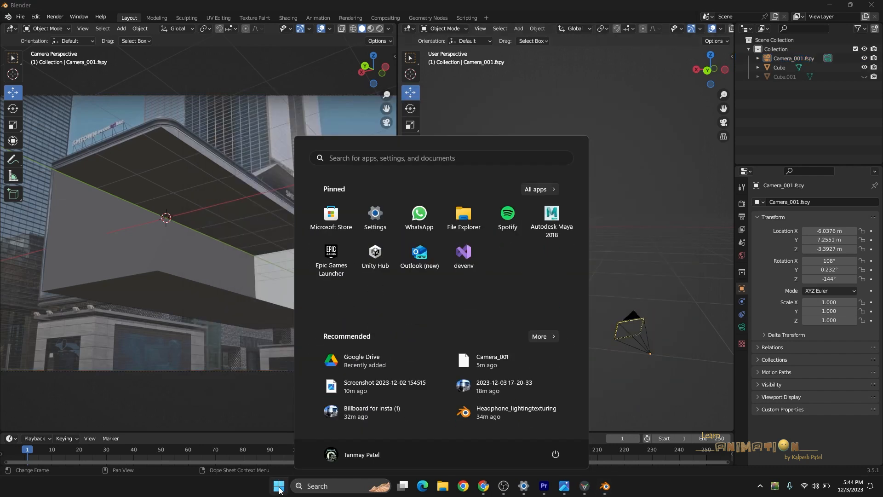
type("may")
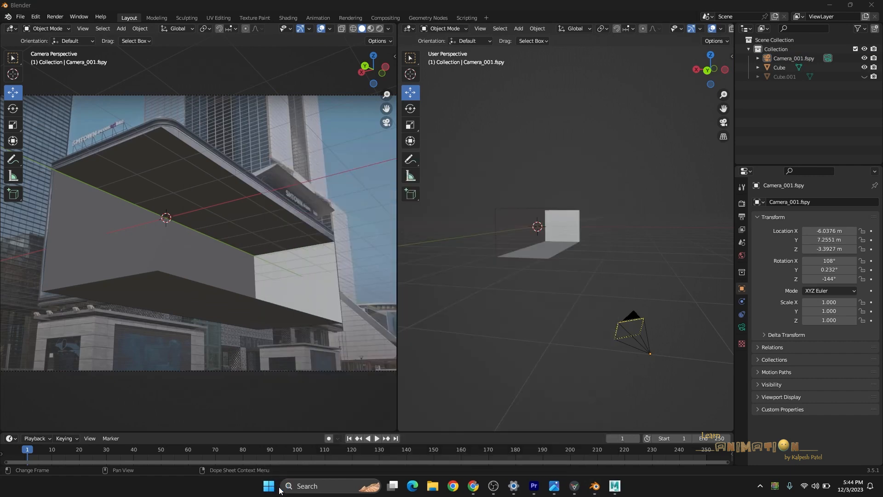
left_click(594, 486)
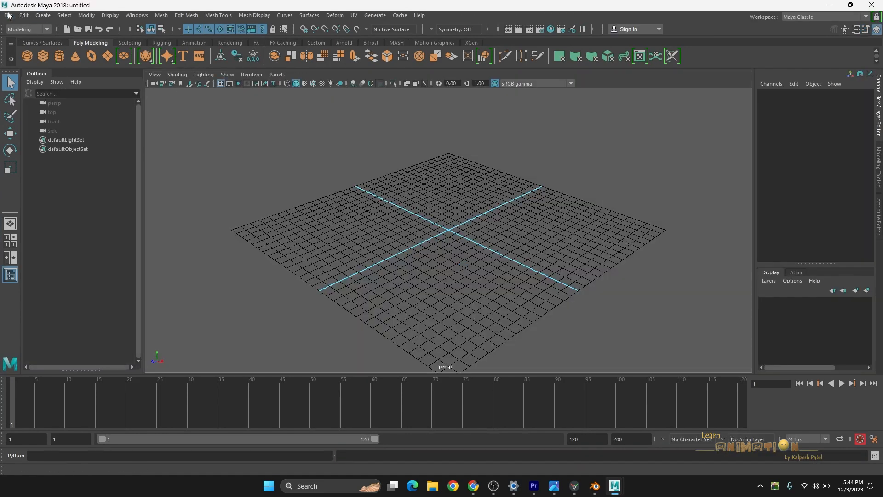
- Import camera.fbx from the Desktop into the Maya scene
left_click(8, 15)
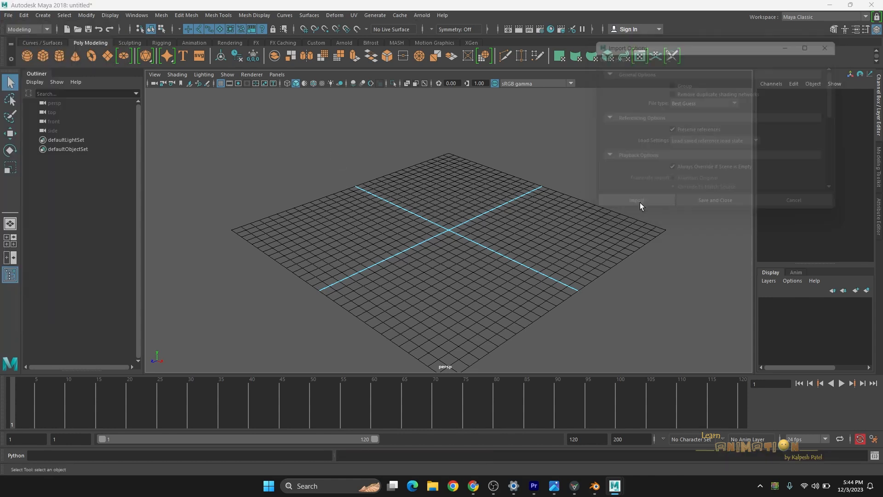
left_click(637, 199)
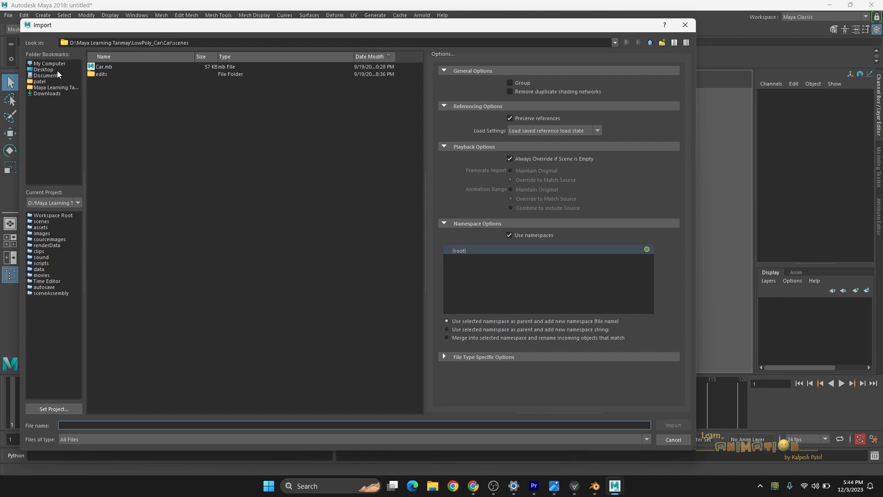
left_click(43, 69)
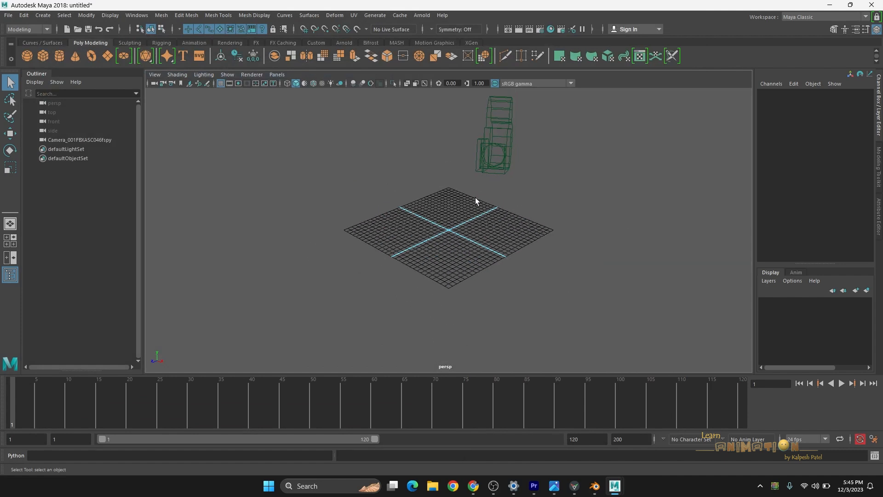
- Look through Camera_001FBXASC046fspy and show its 960 x 540 resolution gate
left_click(276, 74)
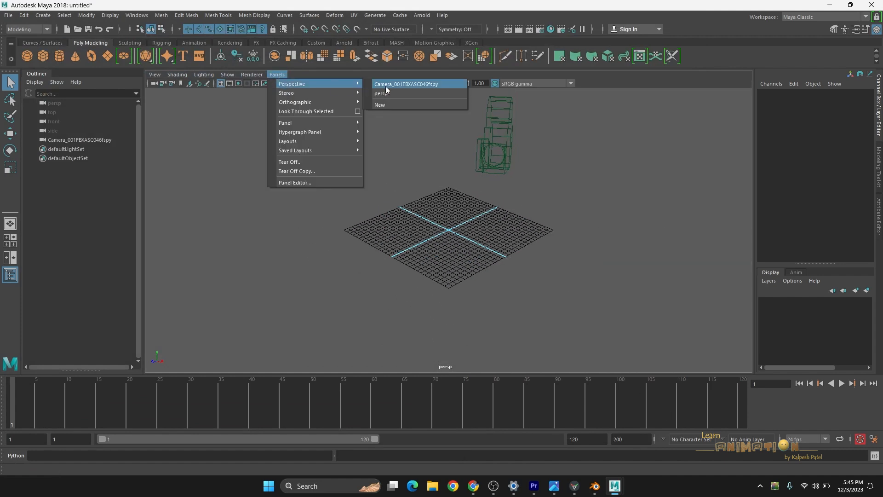
left_click(405, 83)
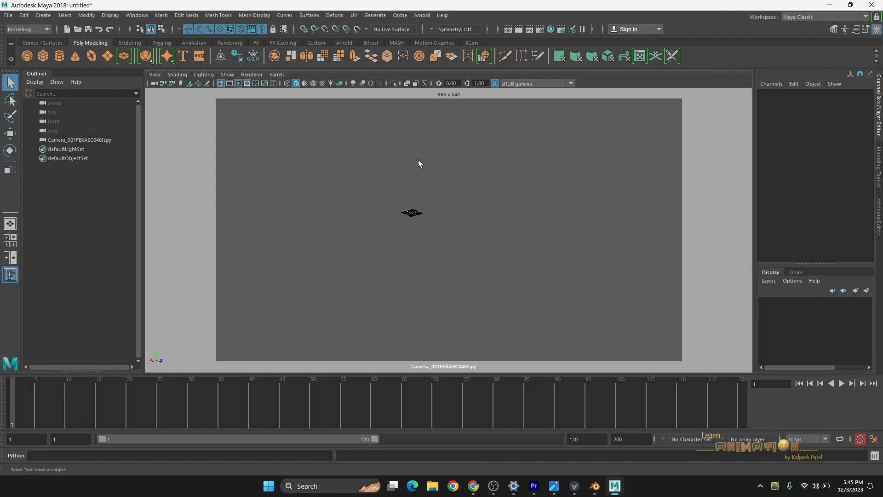
left_click(238, 83)
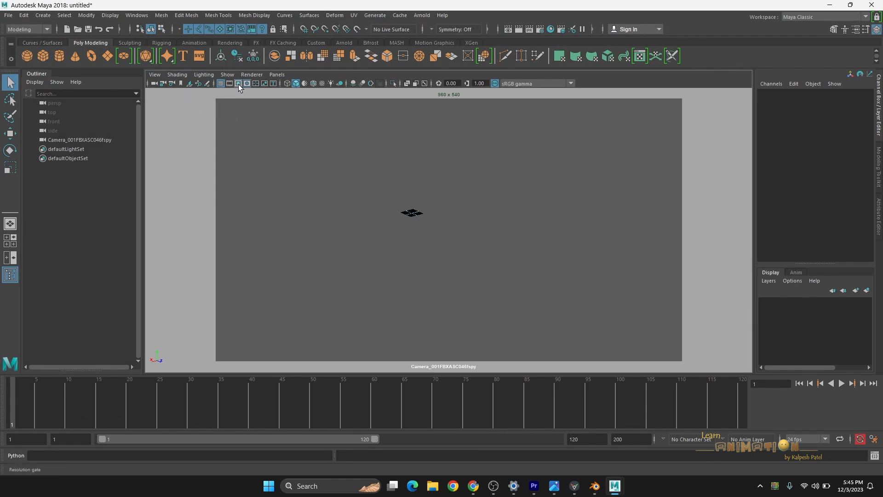
left_click(246, 83)
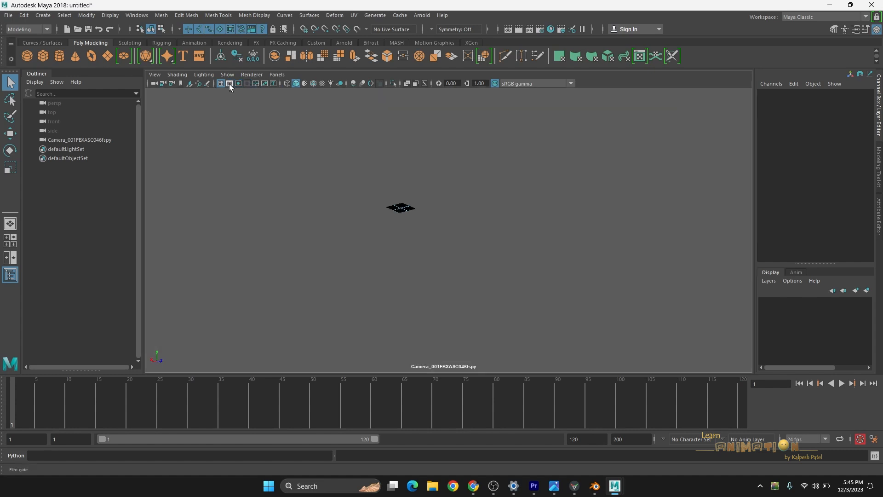
left_click(236, 83)
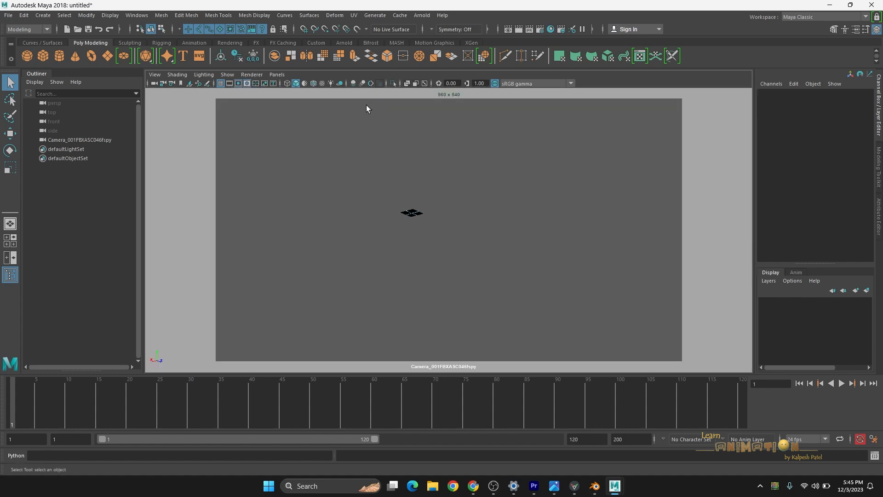
- Load the billboard screenshot from Downloads as the fSpy camera's image plane
left_click(154, 74)
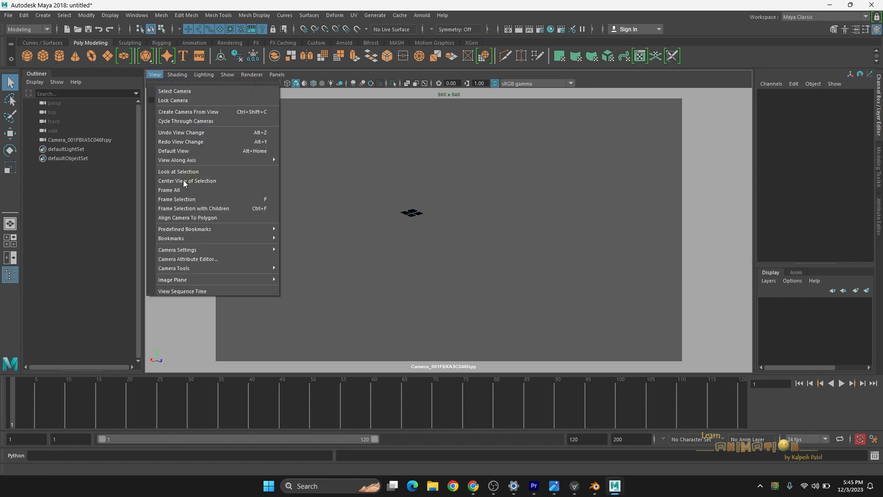
mouse_move(173, 279)
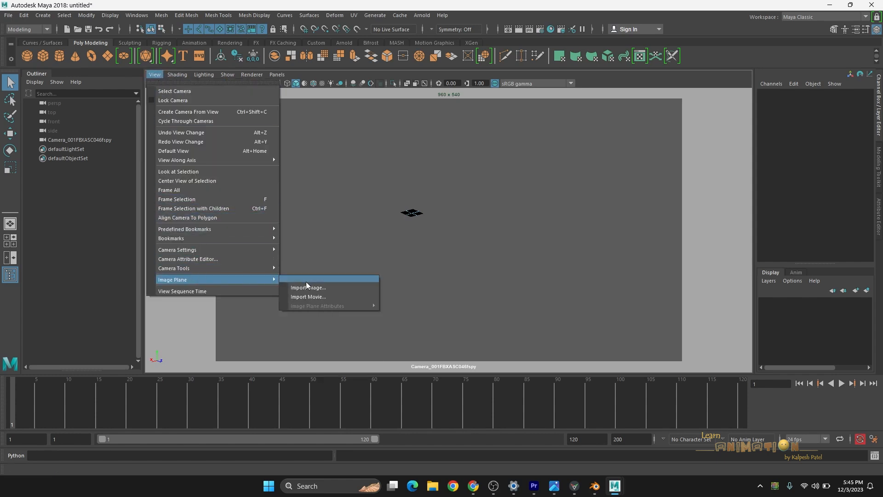
left_click(307, 287)
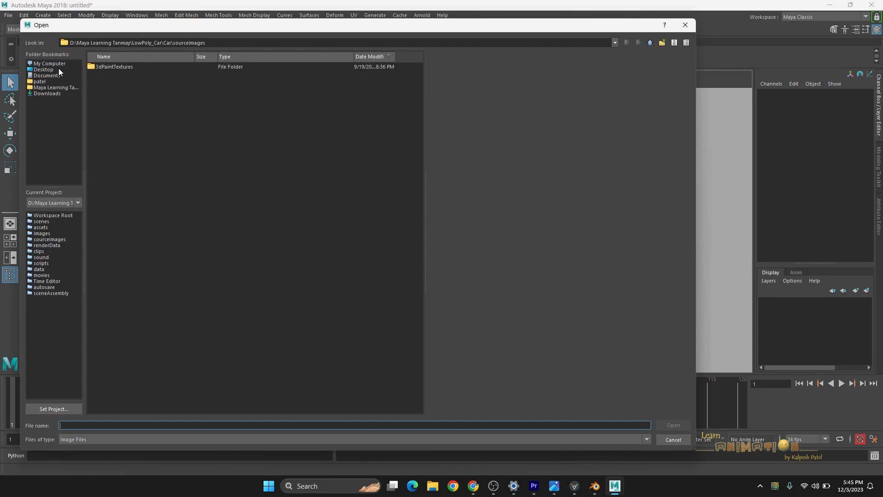
left_click(47, 93)
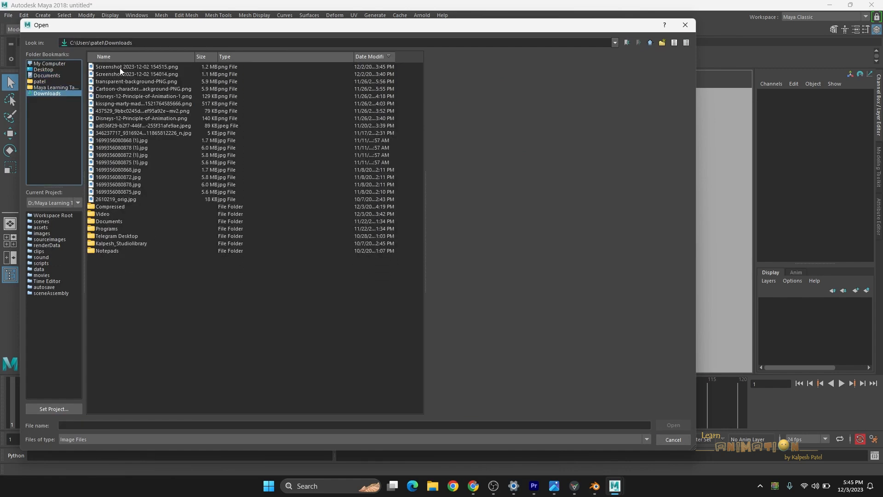
left_click(136, 74)
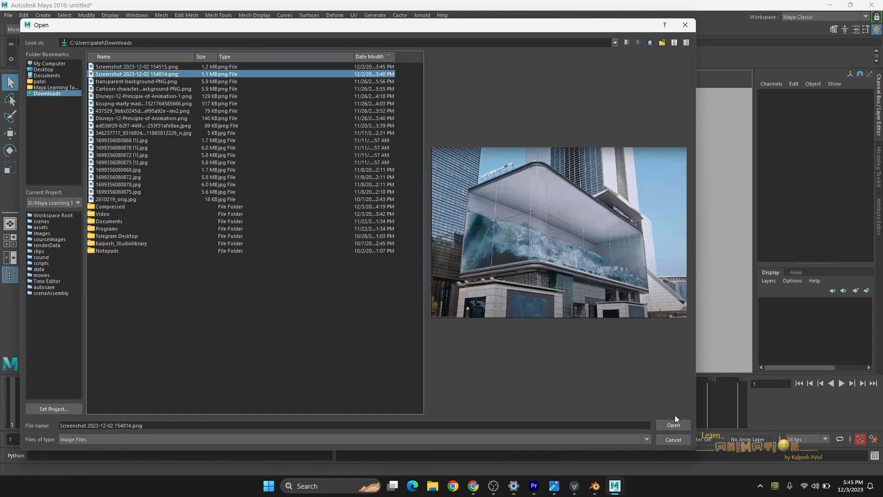
left_click(673, 424)
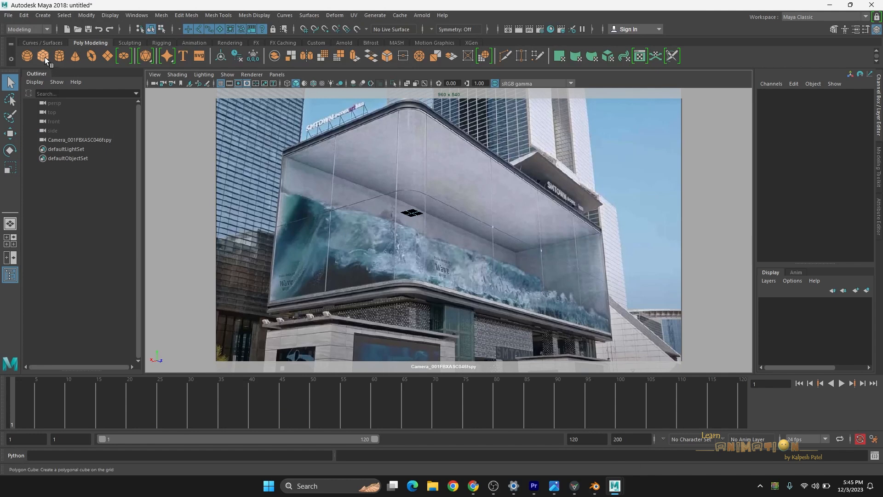
- Create a polygon cube, fit it over the billboard, and enable Two Sided Lighting
left_click(26, 55)
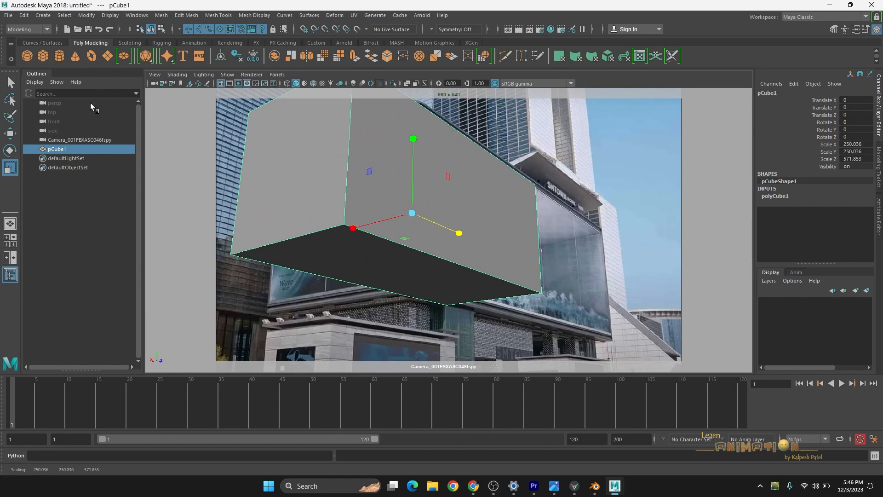
left_click(10, 134)
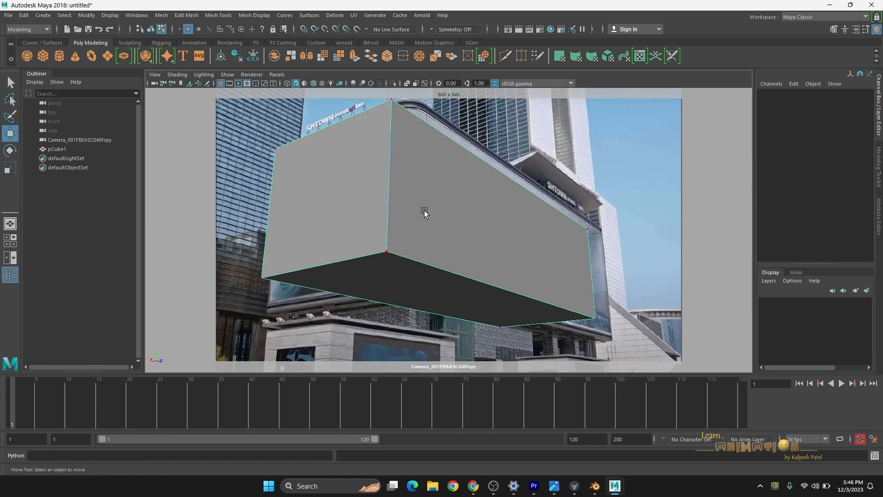
left_click(424, 213)
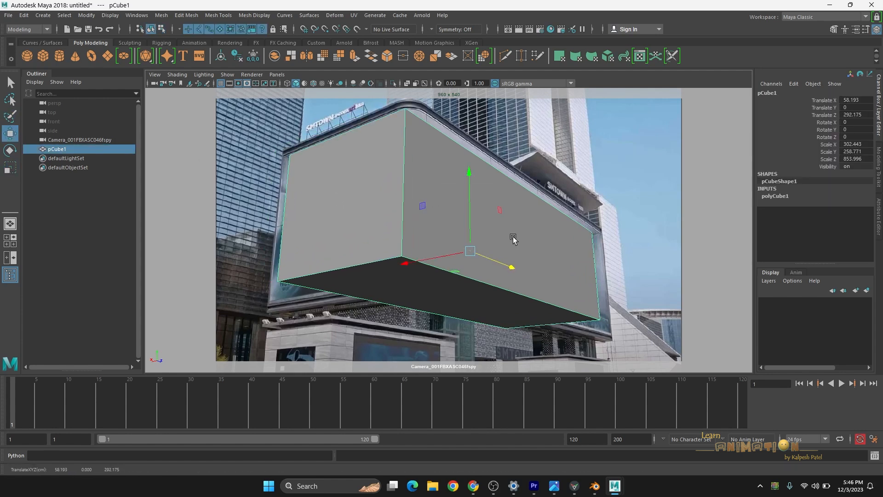
right_click(512, 238)
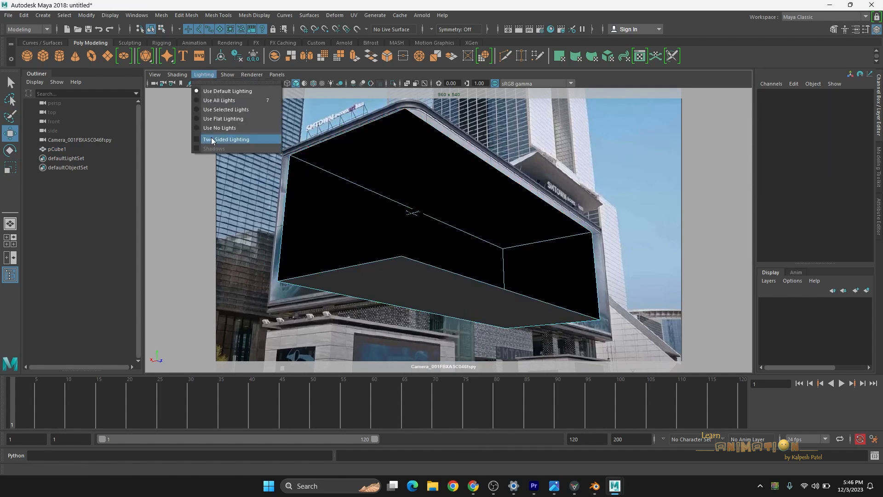
left_click(226, 139)
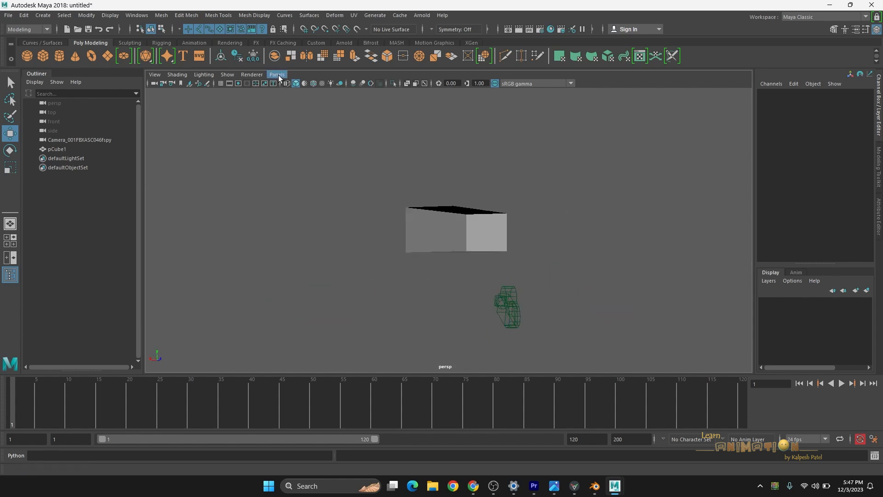
- Switch the viewport back to the Camera_001FBXASC046fspy camera
left_click(276, 74)
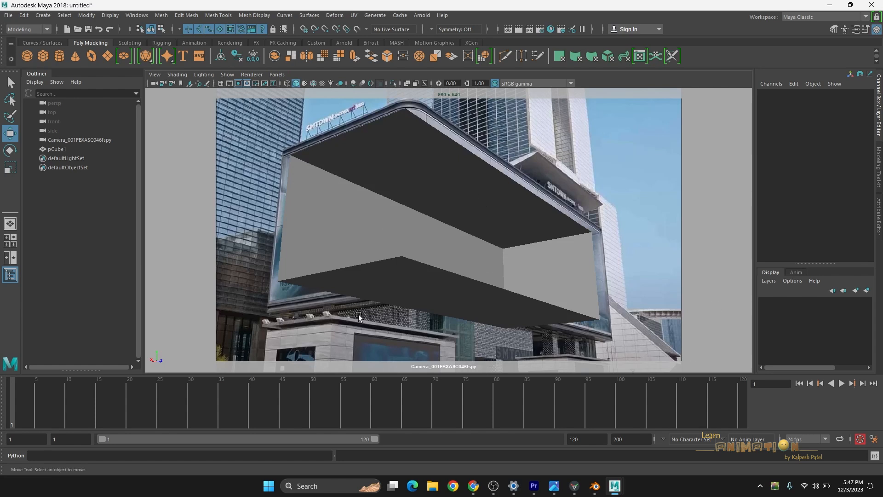
mouse_move(594, 486)
type("200")
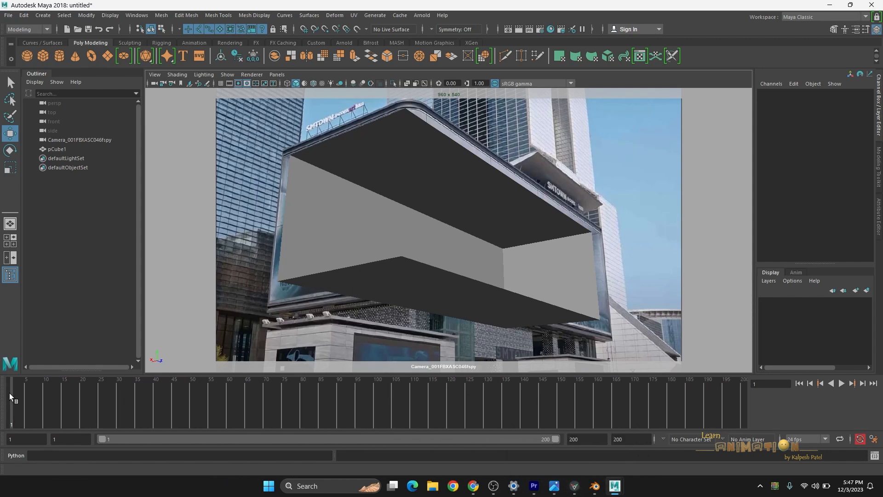
mouse_move(18, 397)
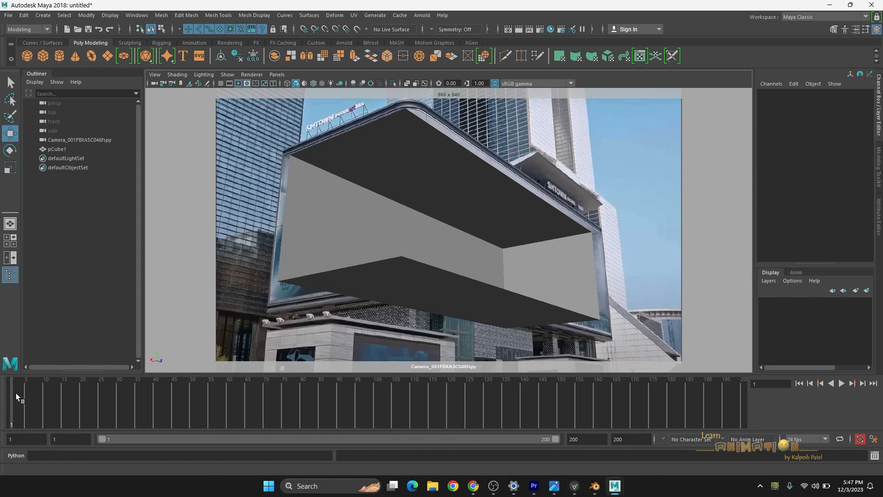